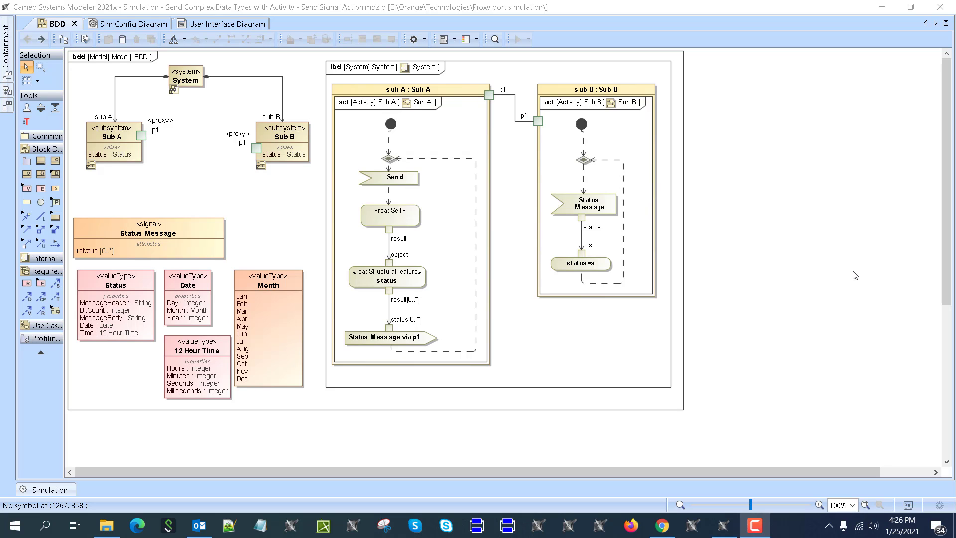
mouse_move(631, 525)
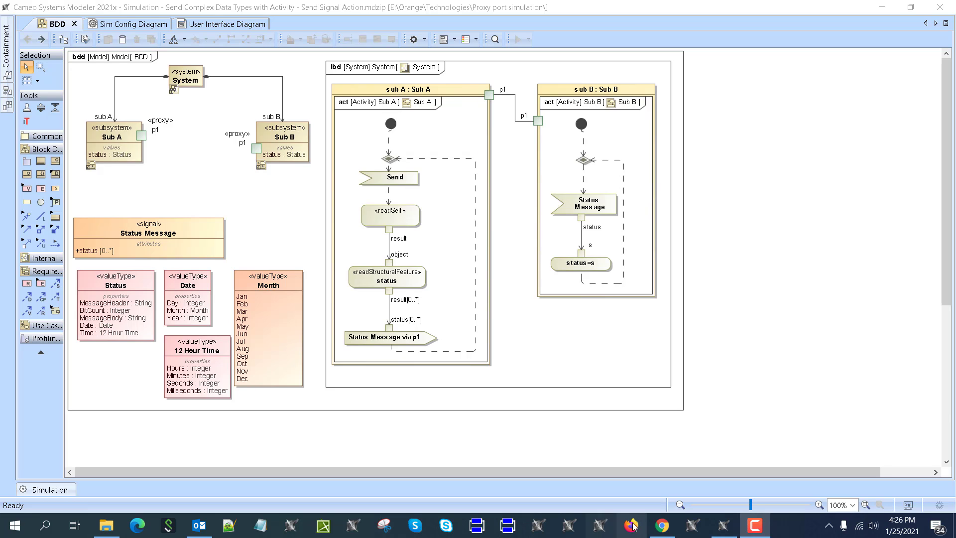
Step: Bring Chrome forward to show the MBSE Execution channel's tutorial and how-to playlists
left_click(661, 524)
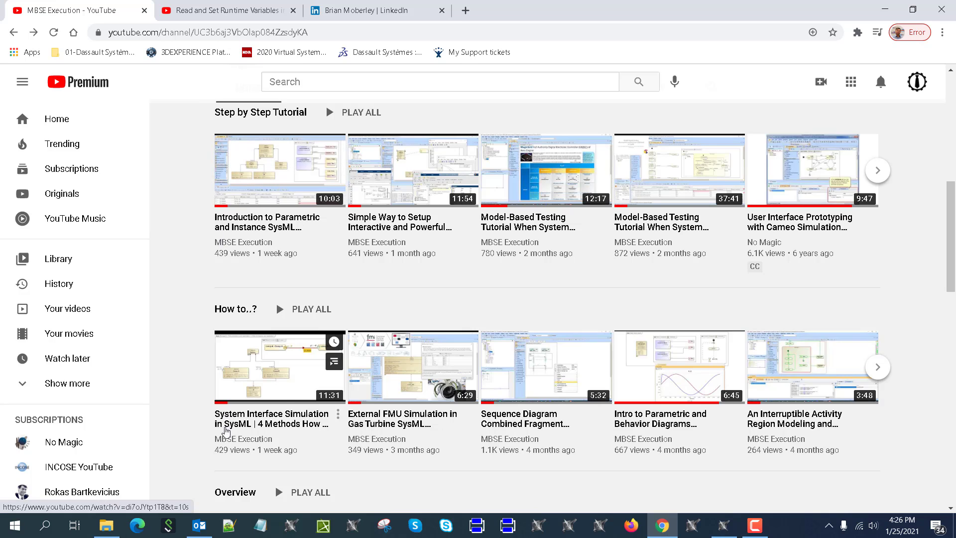
mouse_move(257, 427)
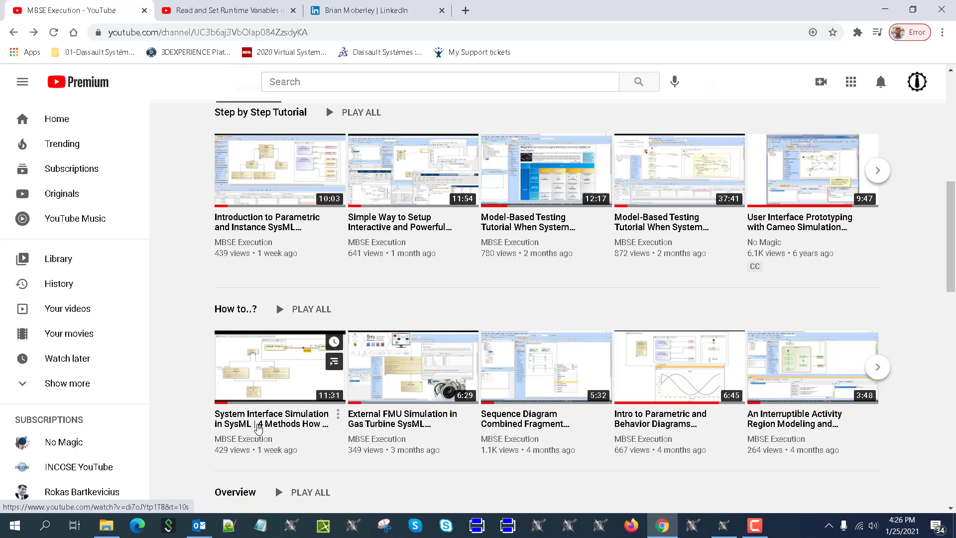
mouse_move(258, 424)
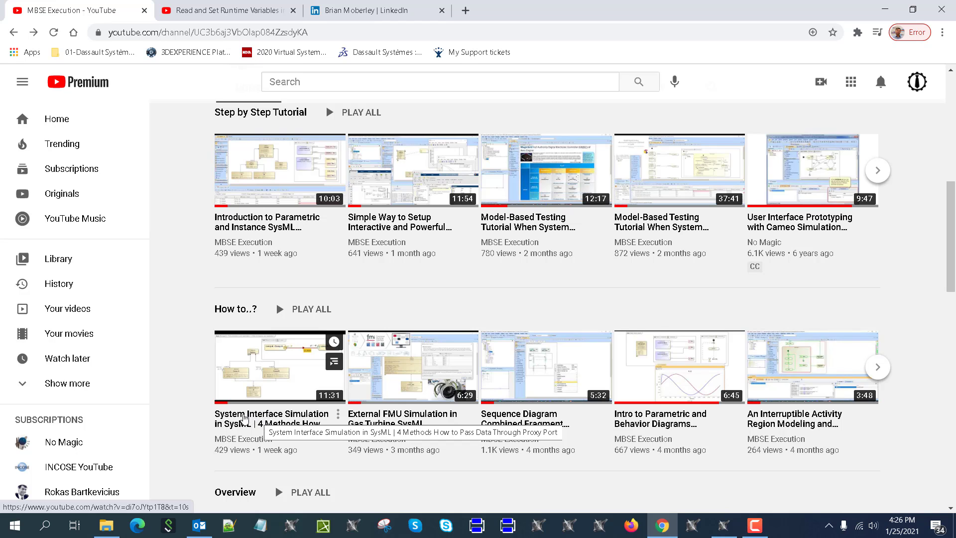
mouse_move(266, 431)
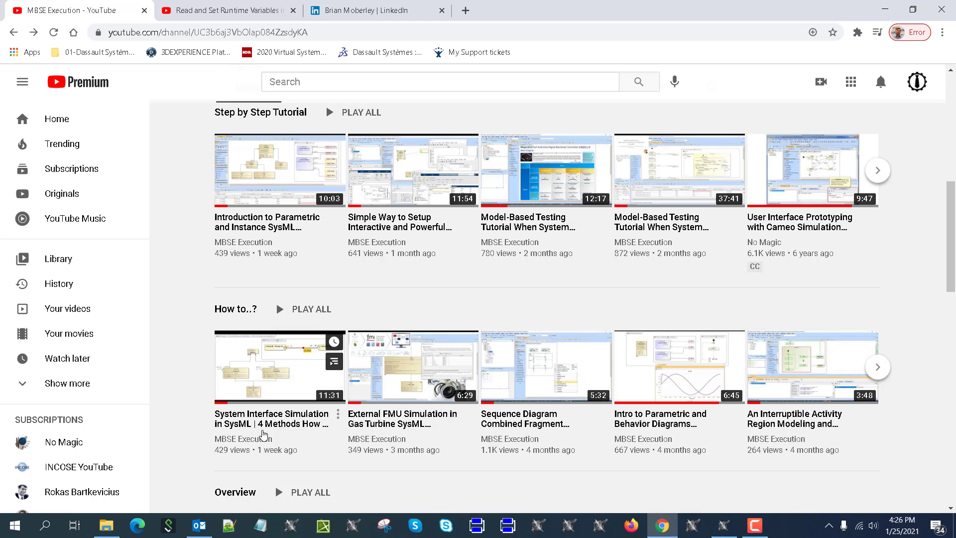
mouse_move(283, 410)
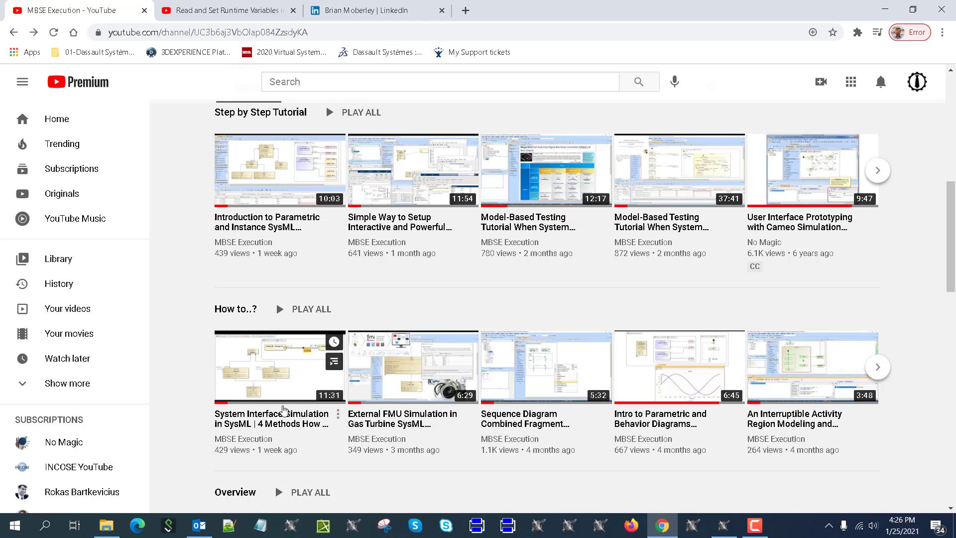
mouse_move(263, 242)
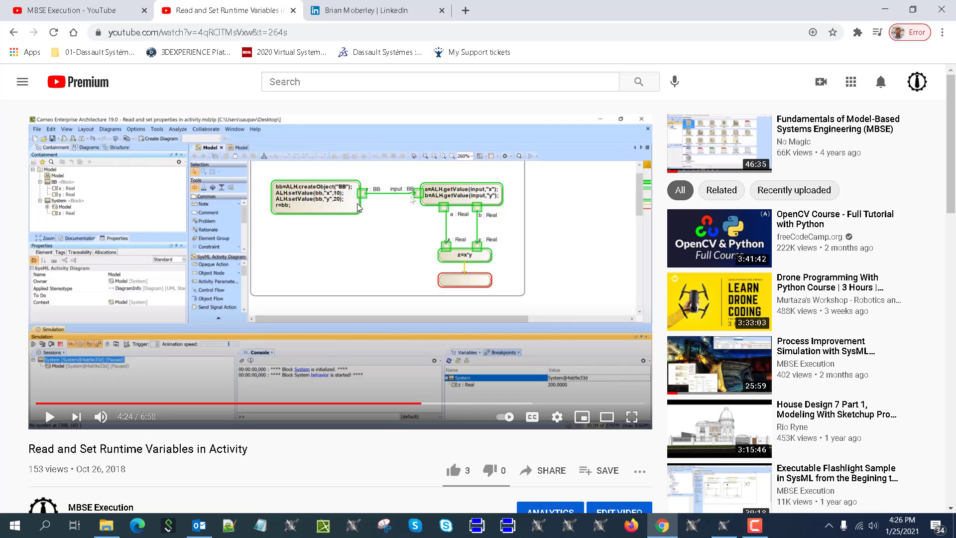
mouse_move(319, 207)
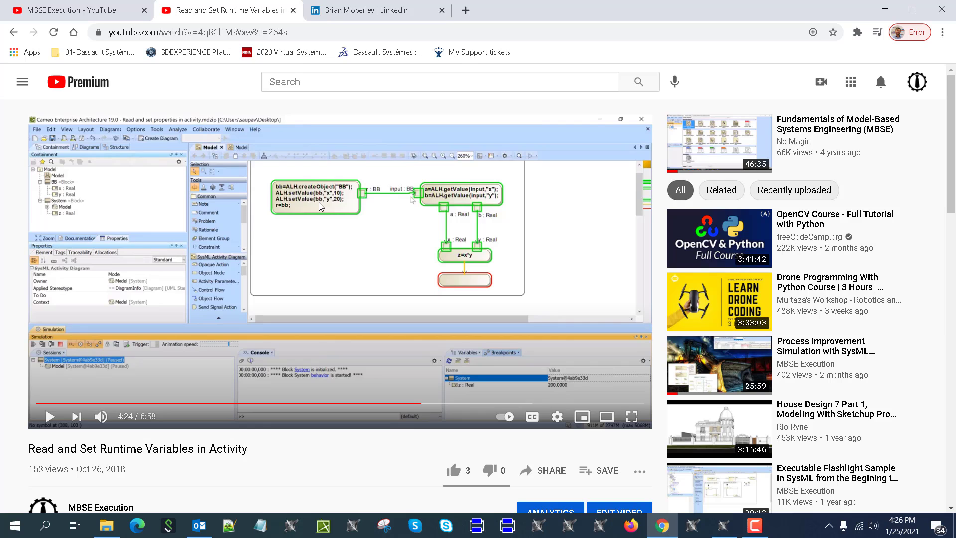
mouse_move(348, 255)
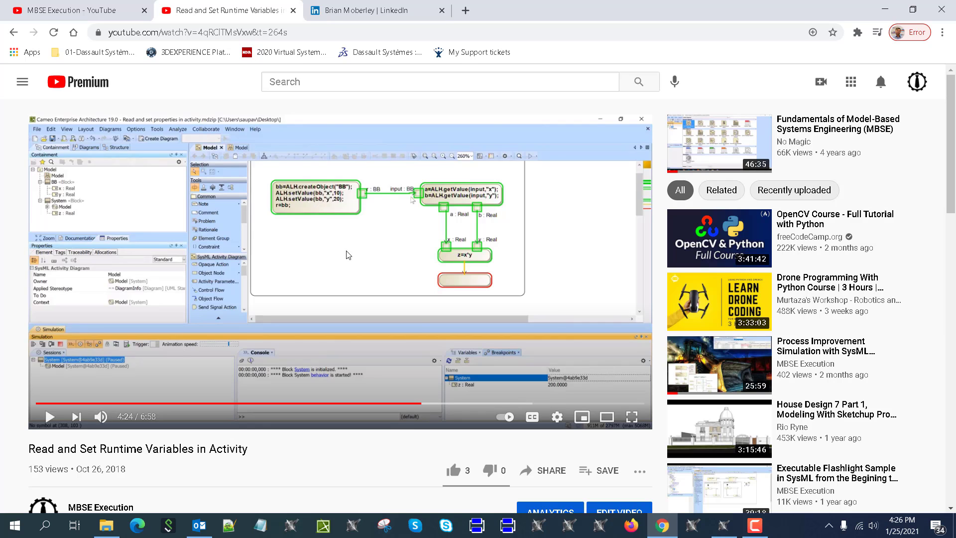
mouse_move(590, 232)
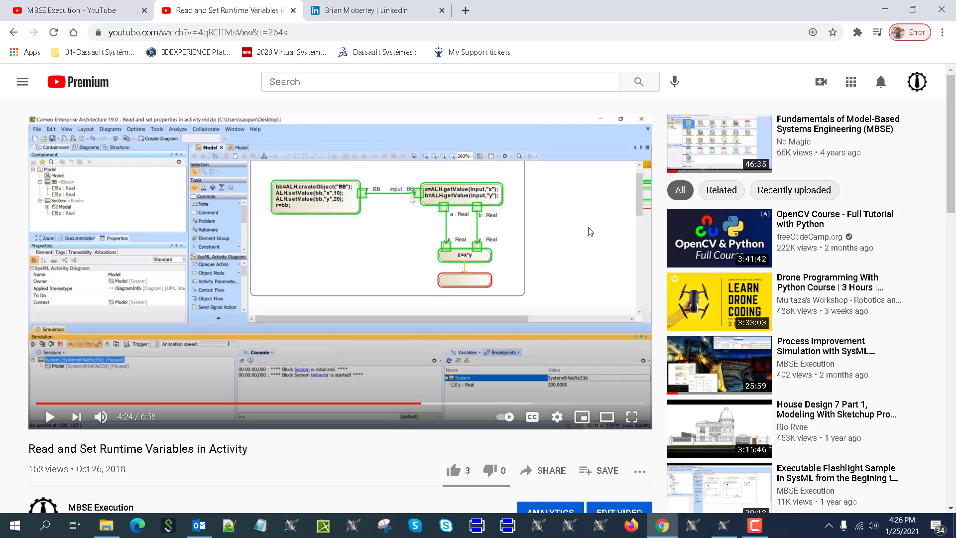
mouse_move(329, 222)
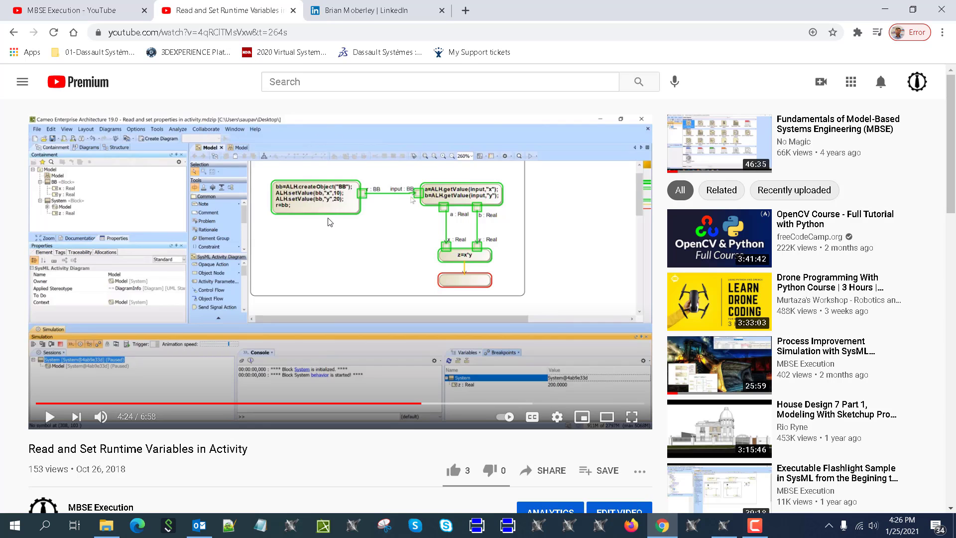
mouse_move(328, 10)
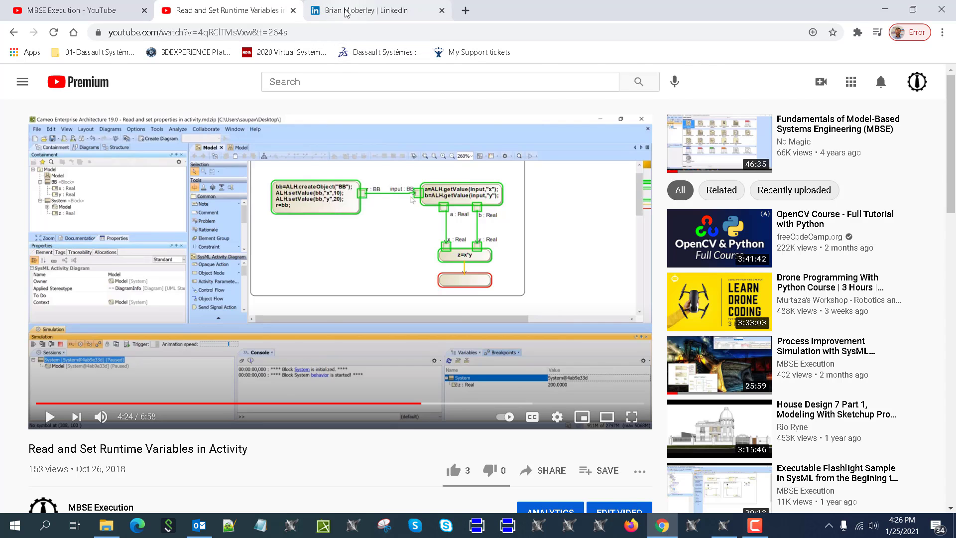
Step: Switch to the LinkedIn tab showing the model-based systems engineer's profile
left_click(377, 10)
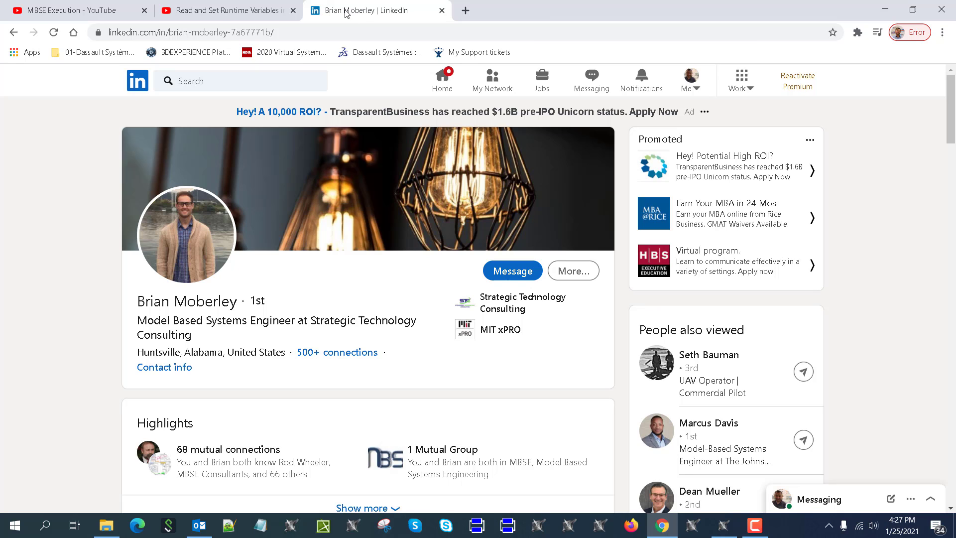
mouse_move(348, 19)
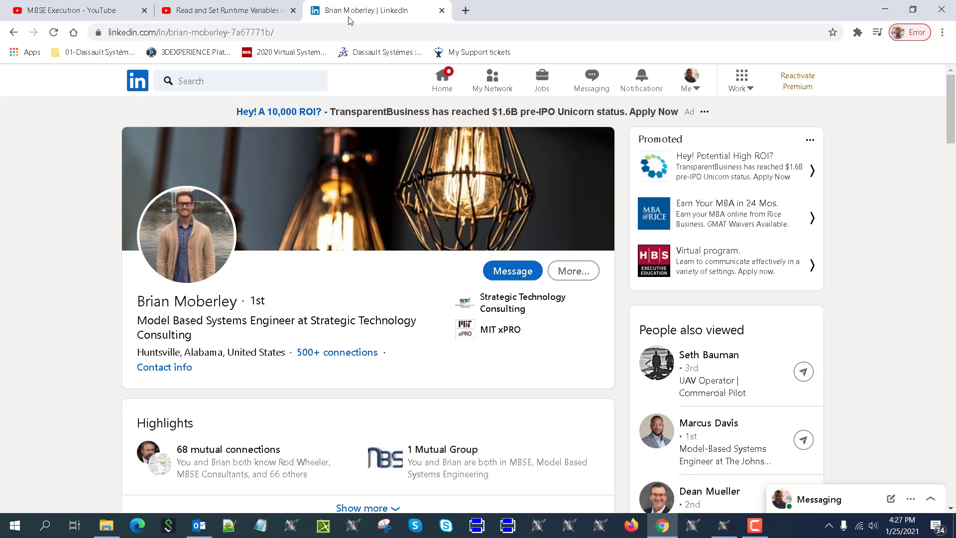
mouse_move(351, 10)
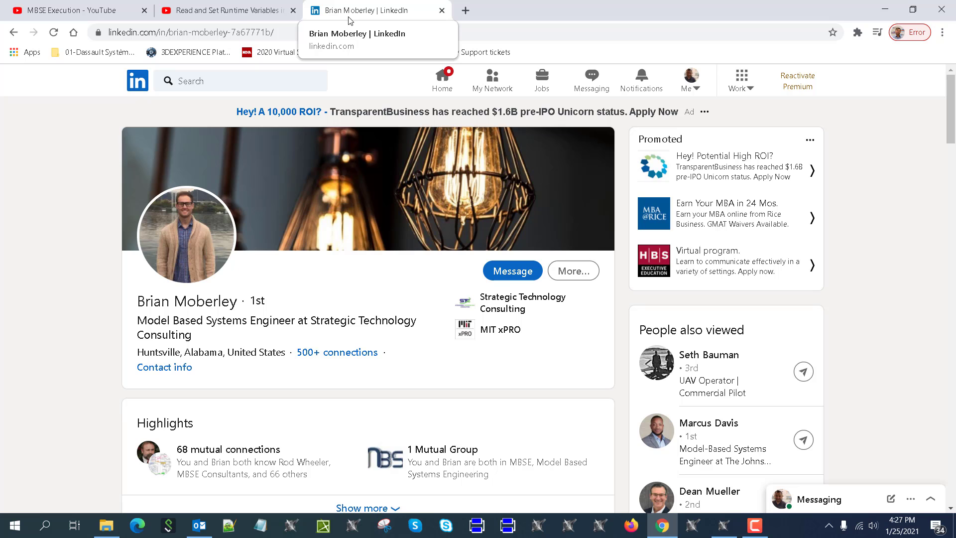
mouse_move(725, 526)
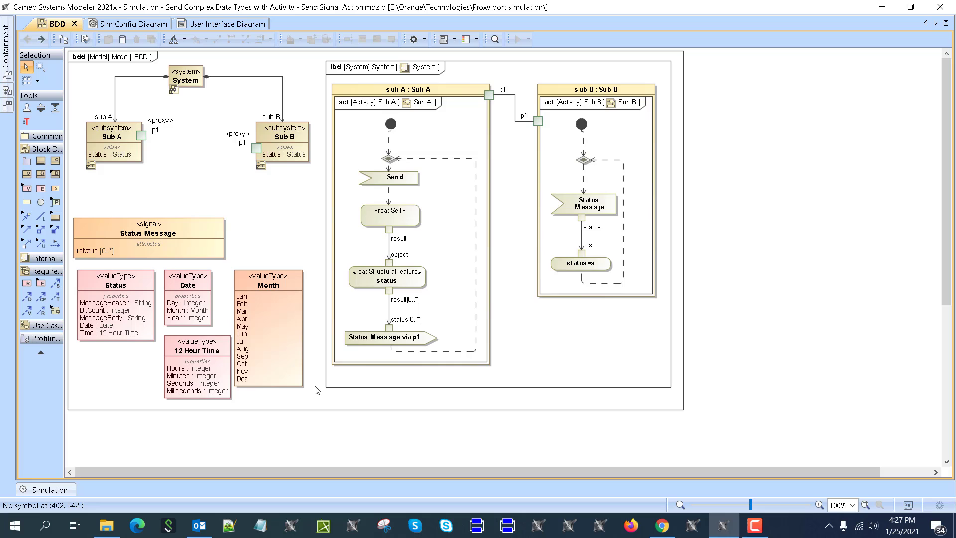
mouse_move(155, 147)
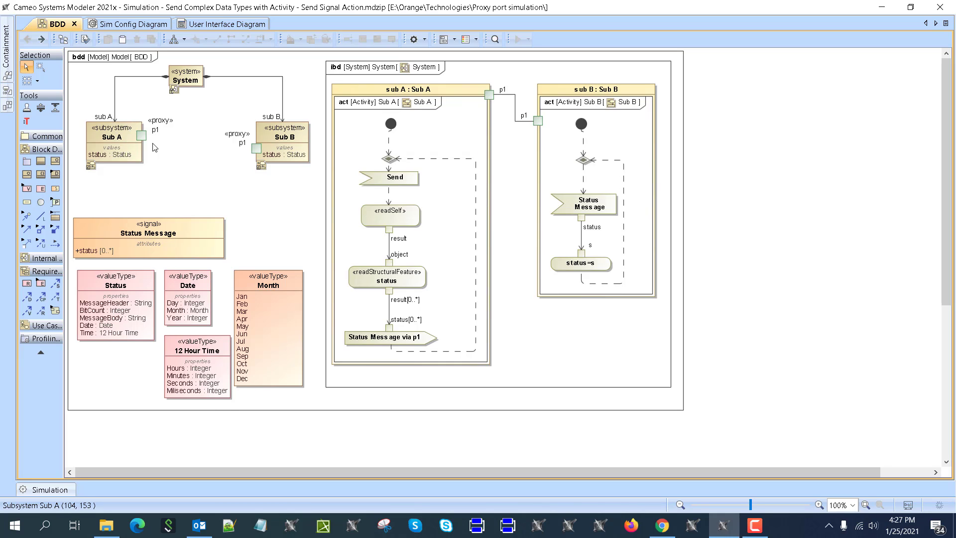
mouse_move(265, 162)
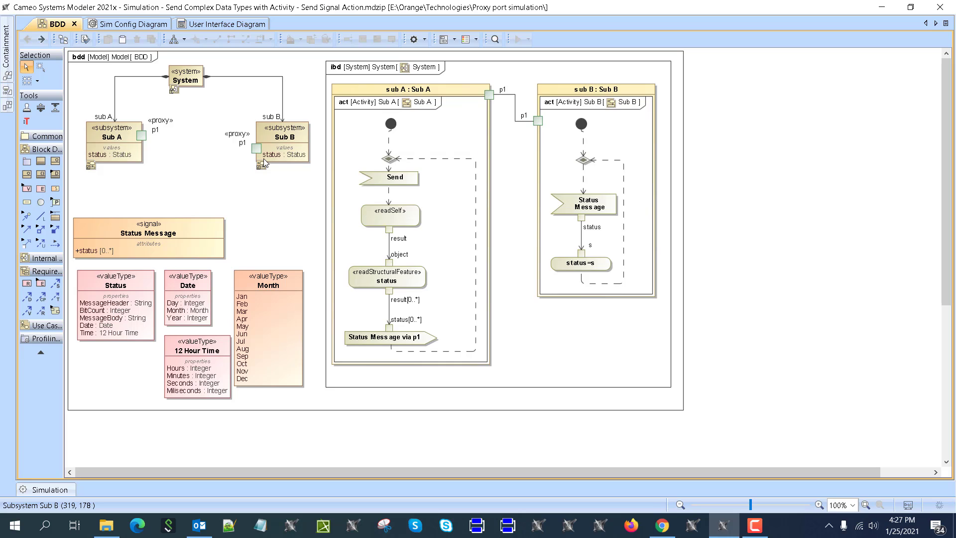
mouse_move(94, 278)
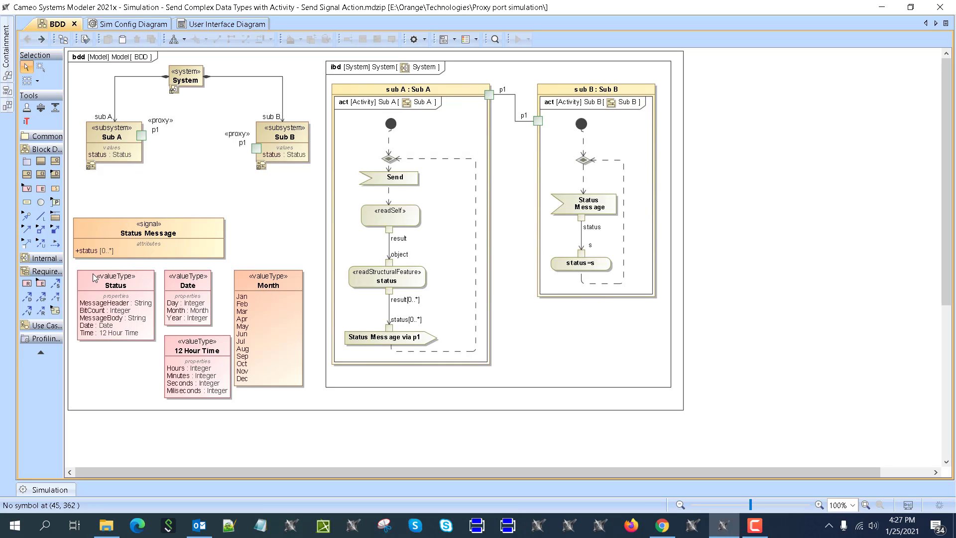
mouse_move(150, 245)
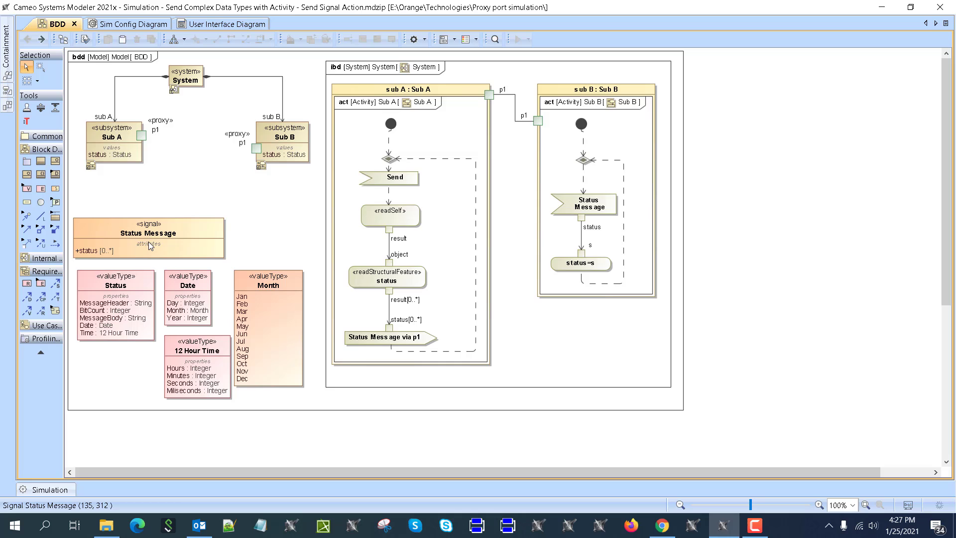
mouse_move(125, 322)
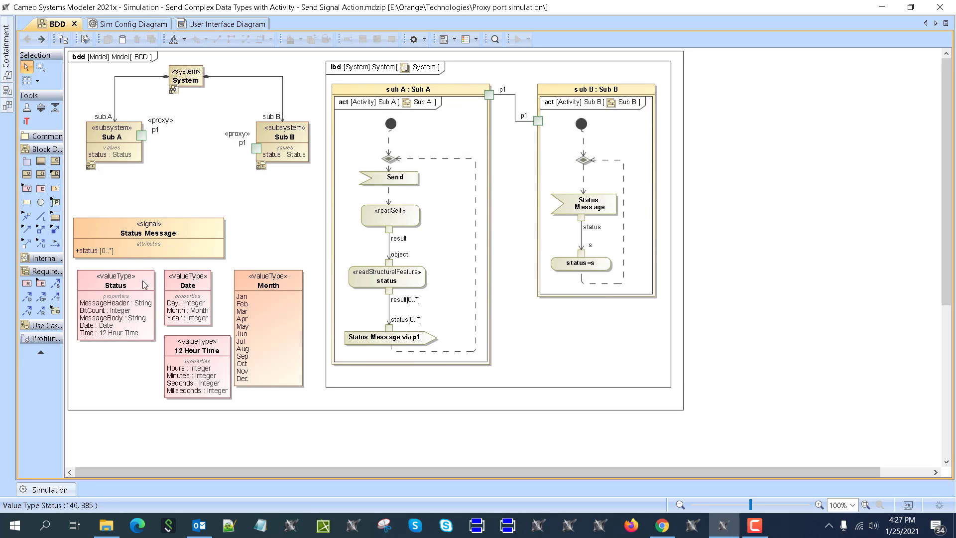
mouse_move(122, 302)
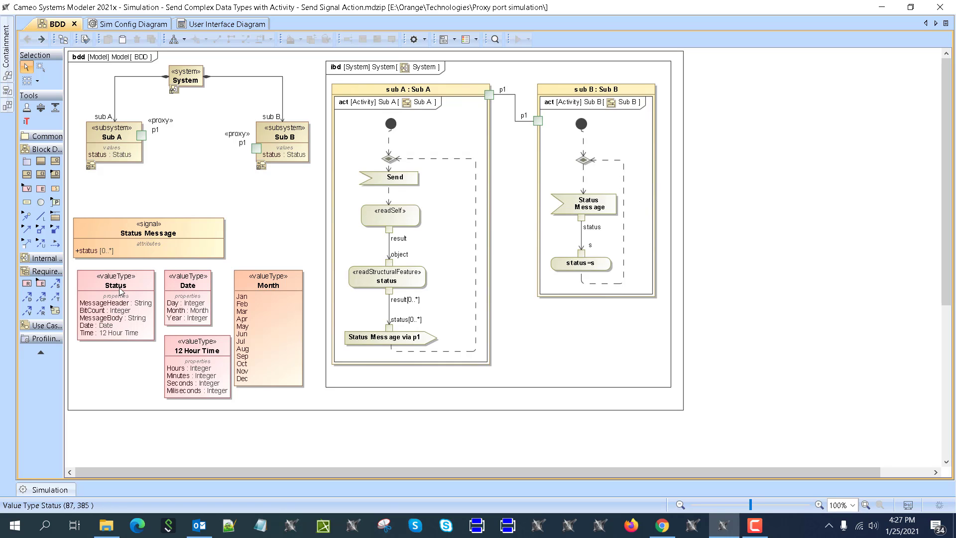
mouse_move(122, 303)
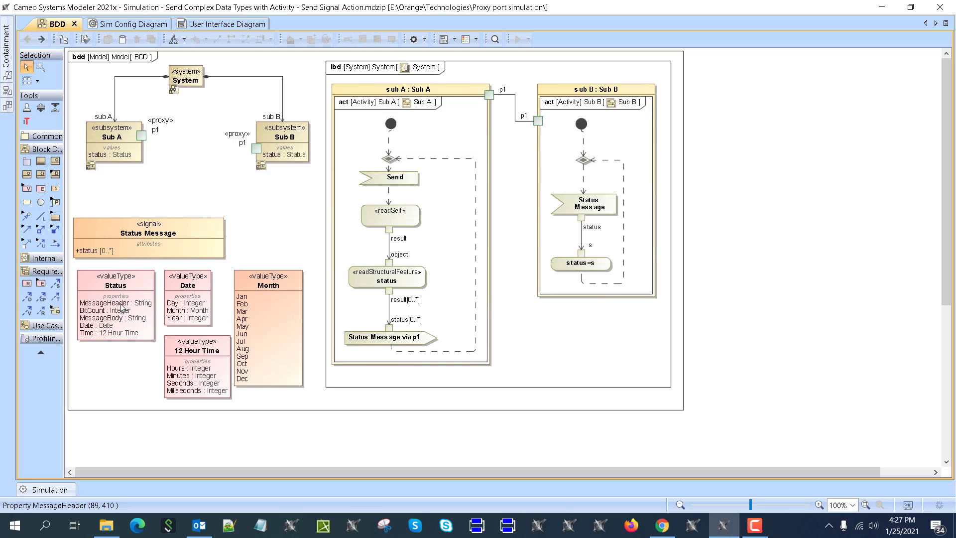
mouse_move(103, 325)
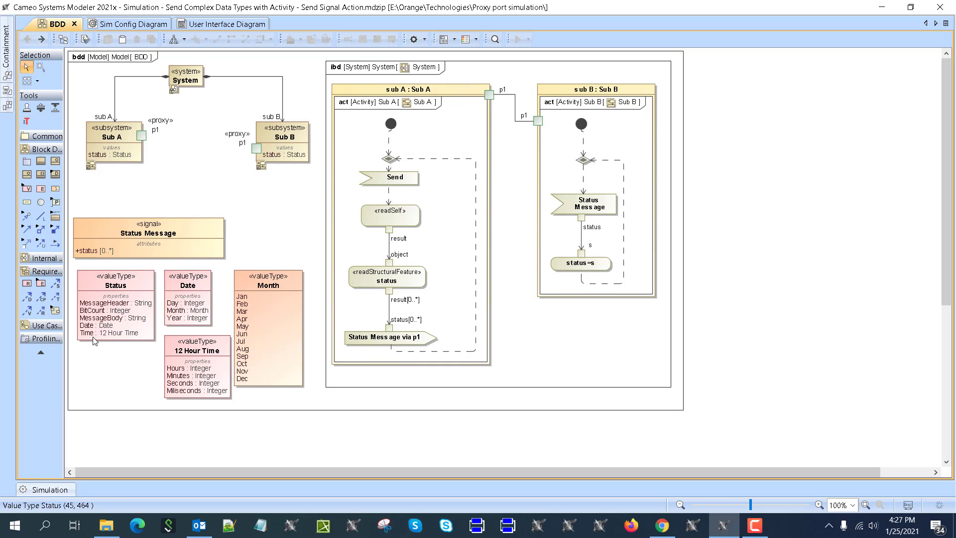
mouse_move(179, 301)
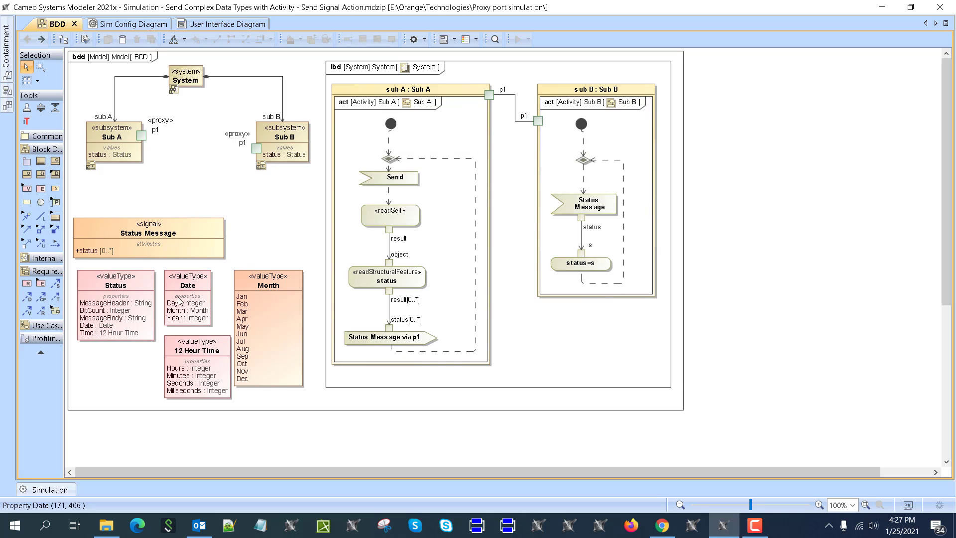
mouse_move(180, 305)
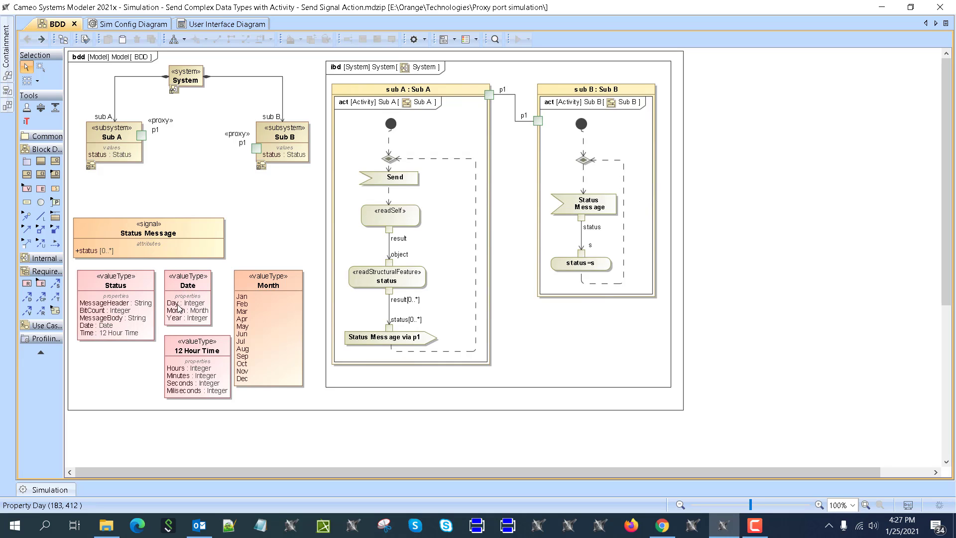
mouse_move(188, 301)
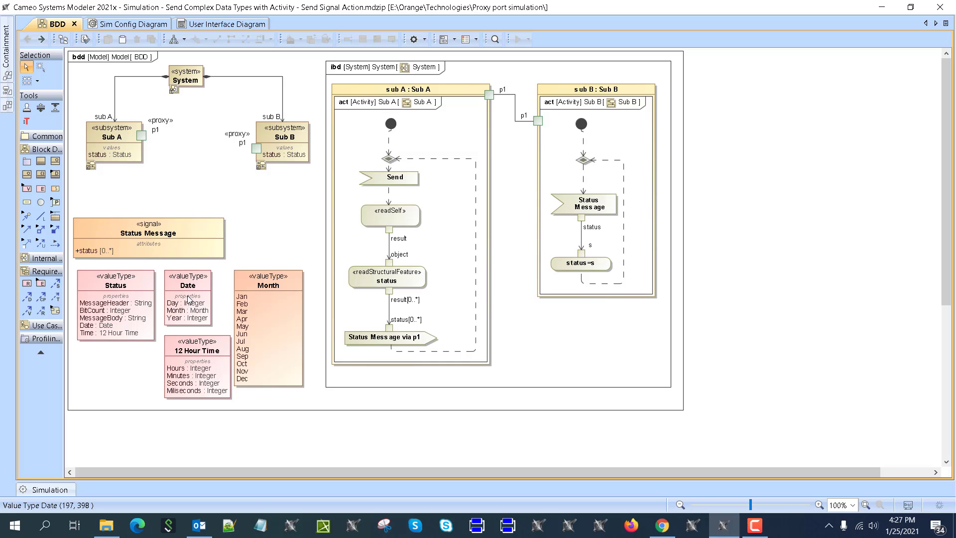
mouse_move(181, 328)
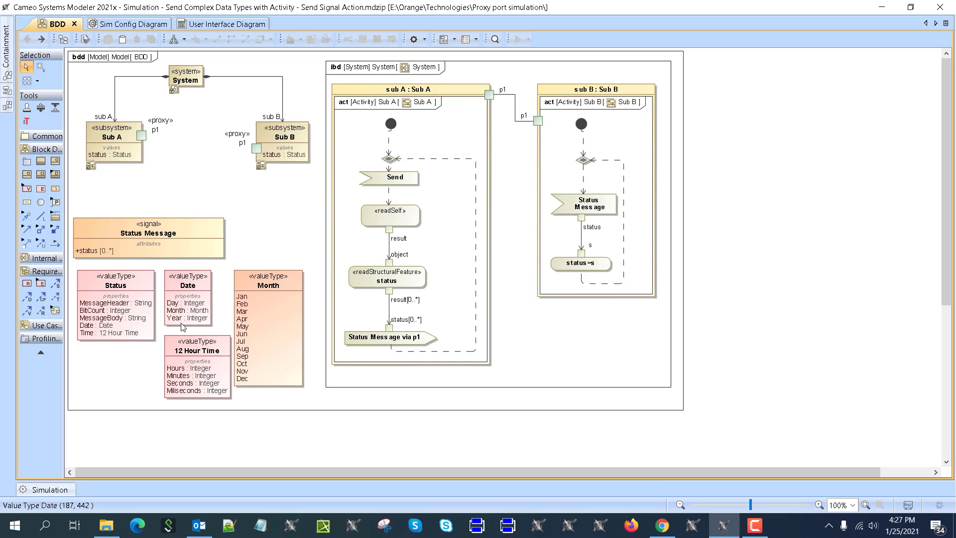
mouse_move(90, 342)
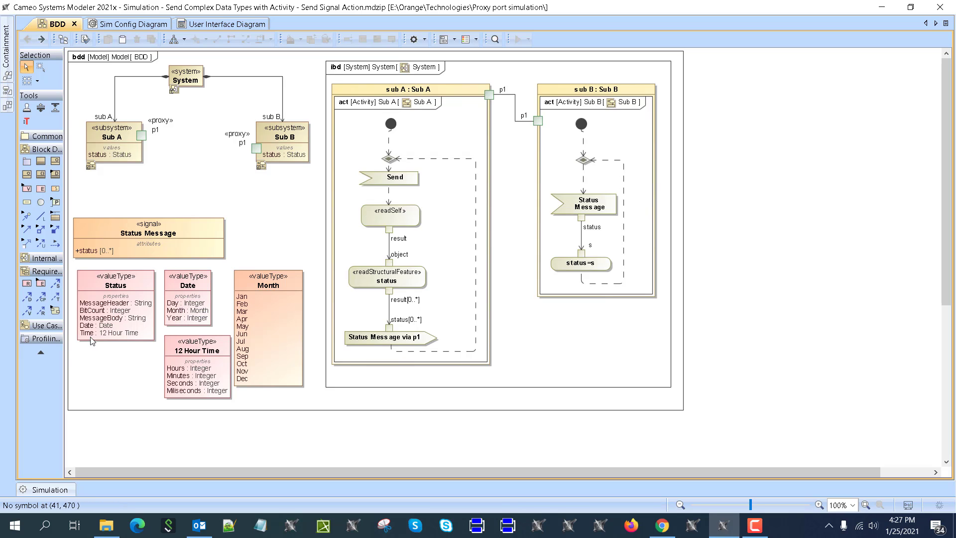
mouse_move(182, 375)
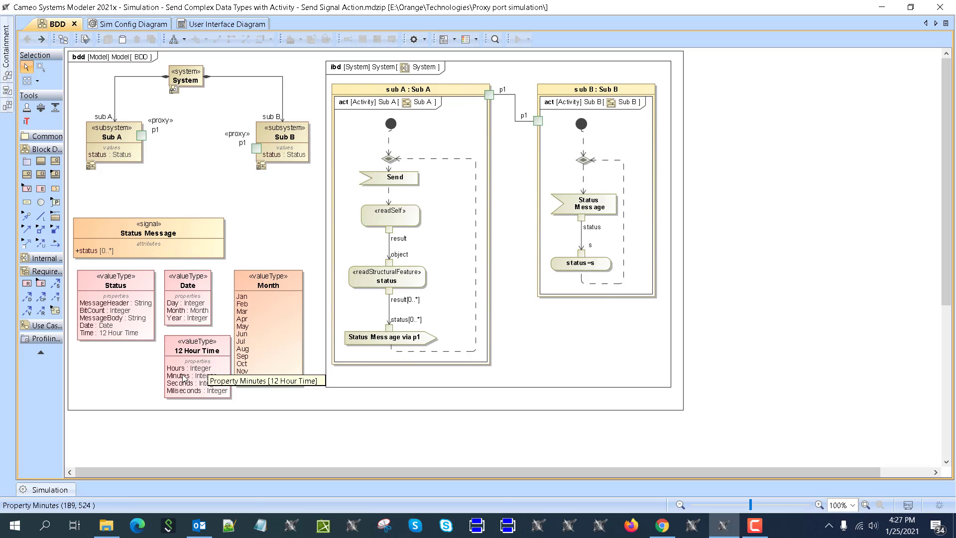
mouse_move(183, 378)
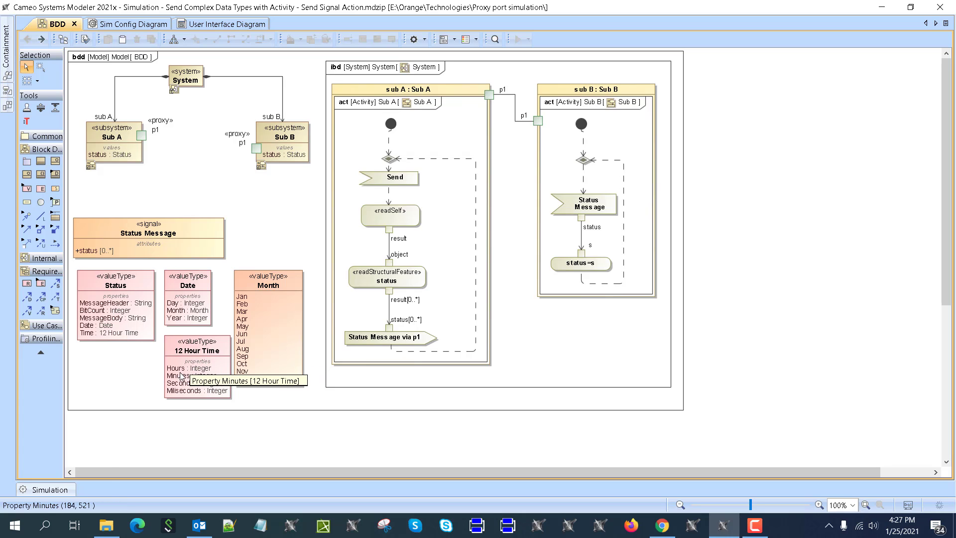
mouse_move(189, 368)
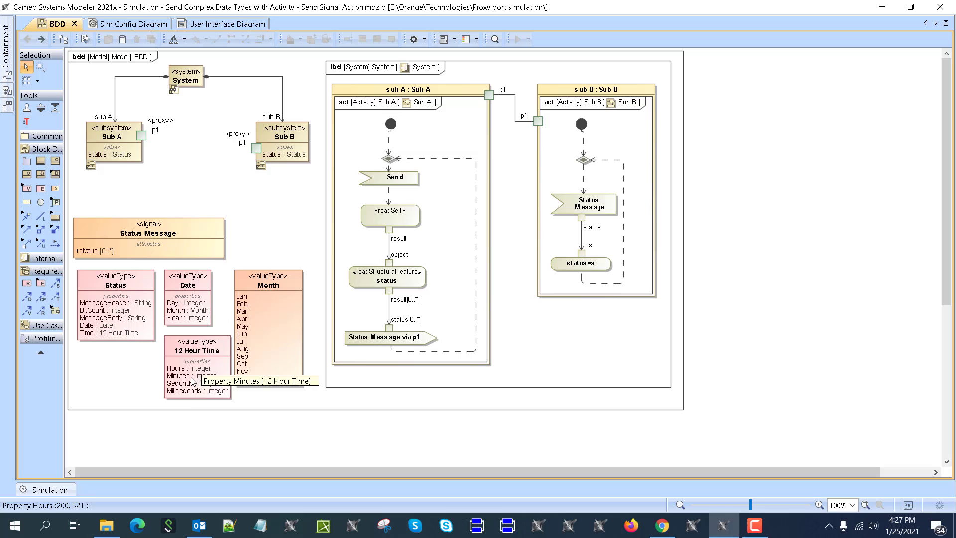
mouse_move(201, 394)
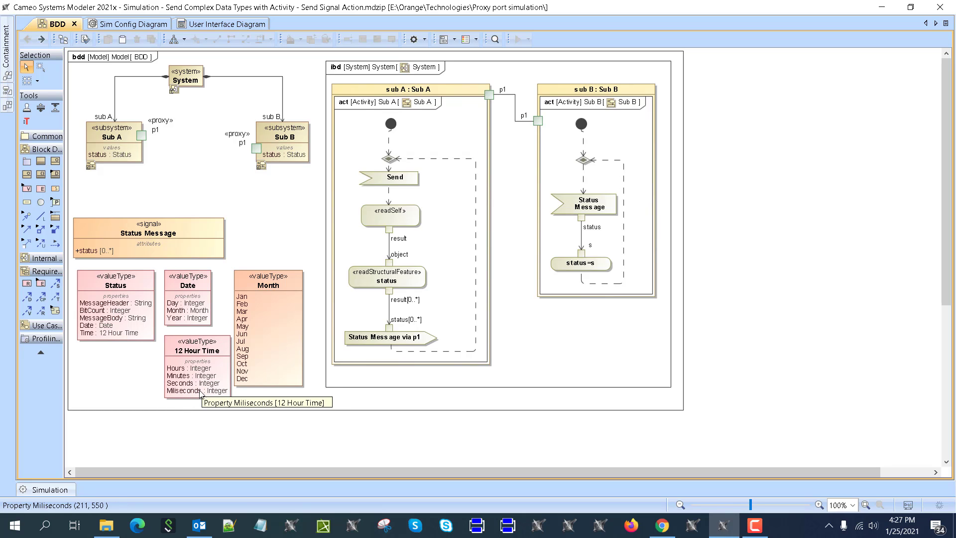
mouse_move(100, 329)
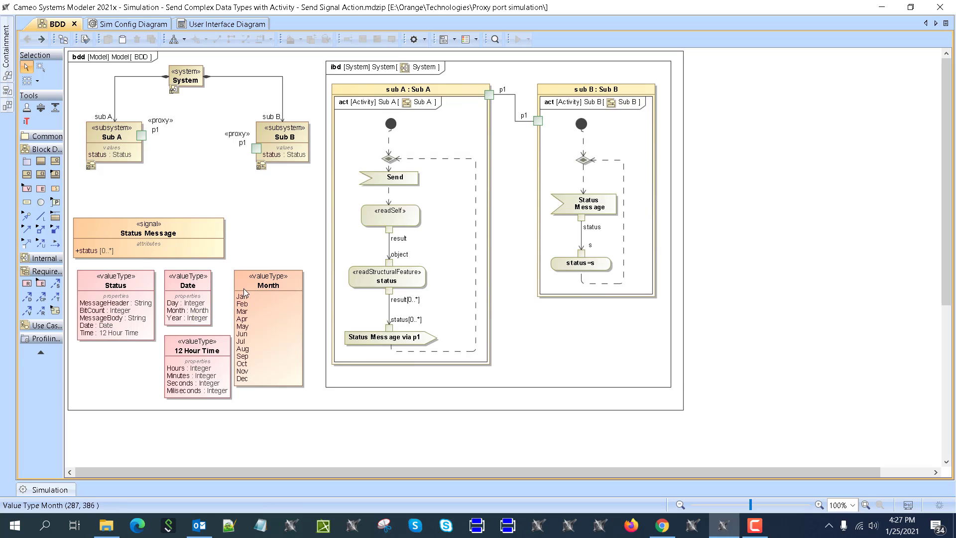
mouse_move(240, 380)
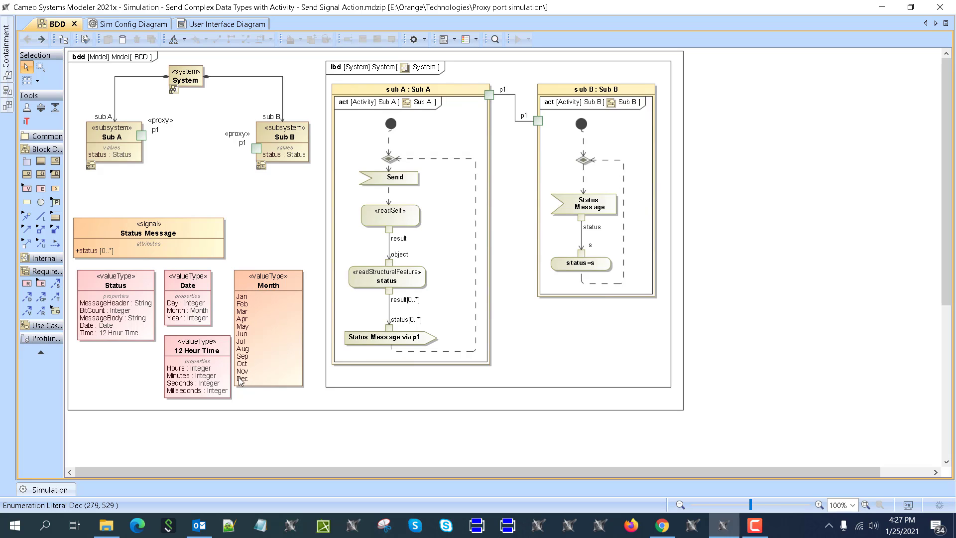
mouse_move(225, 317)
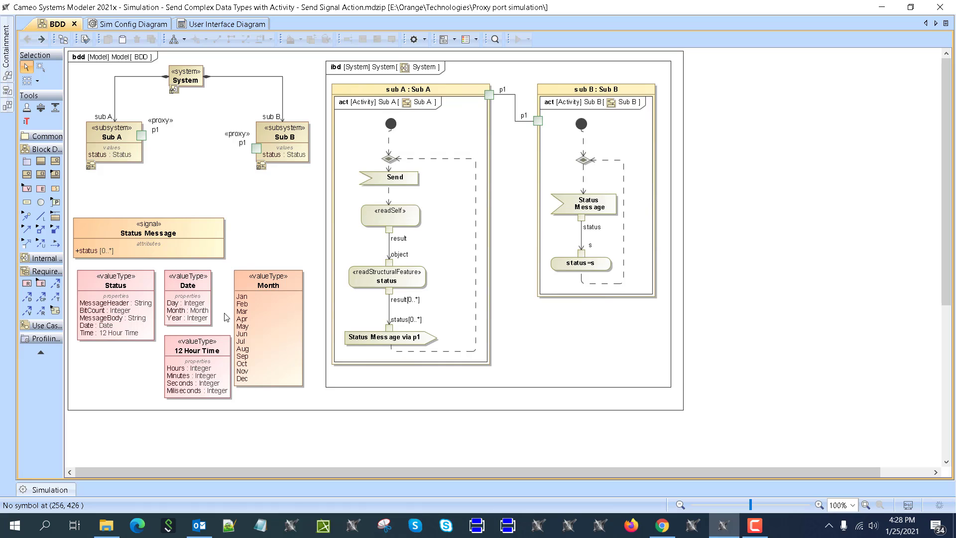
mouse_move(614, 137)
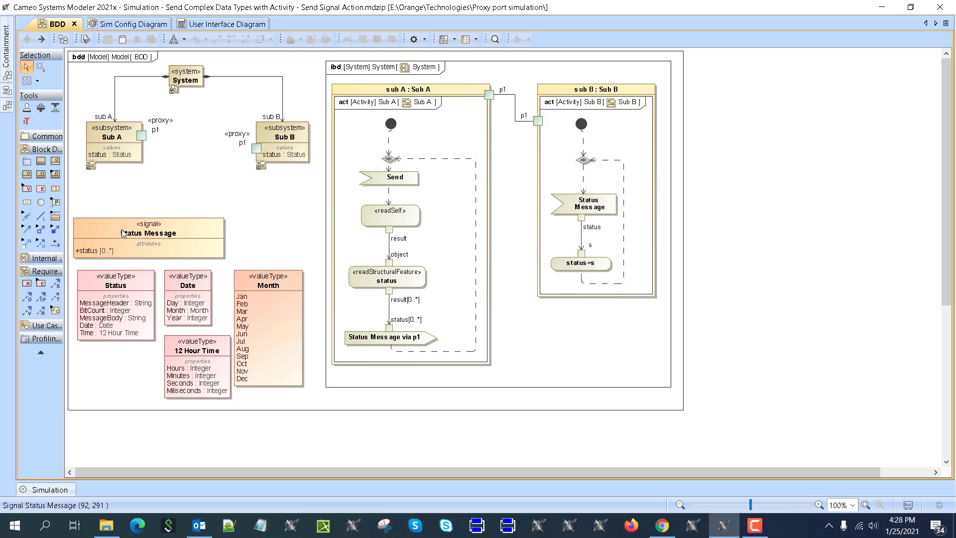
mouse_move(168, 239)
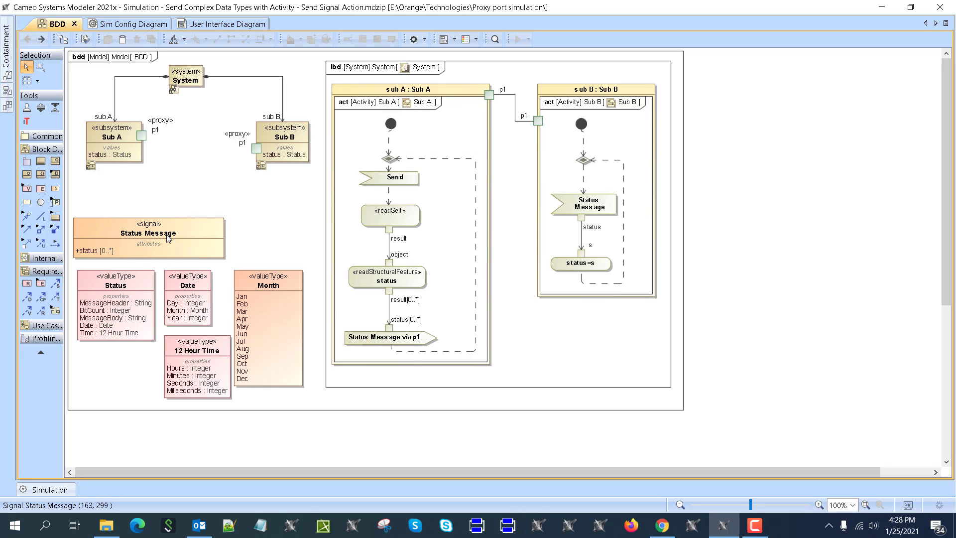
mouse_move(92, 259)
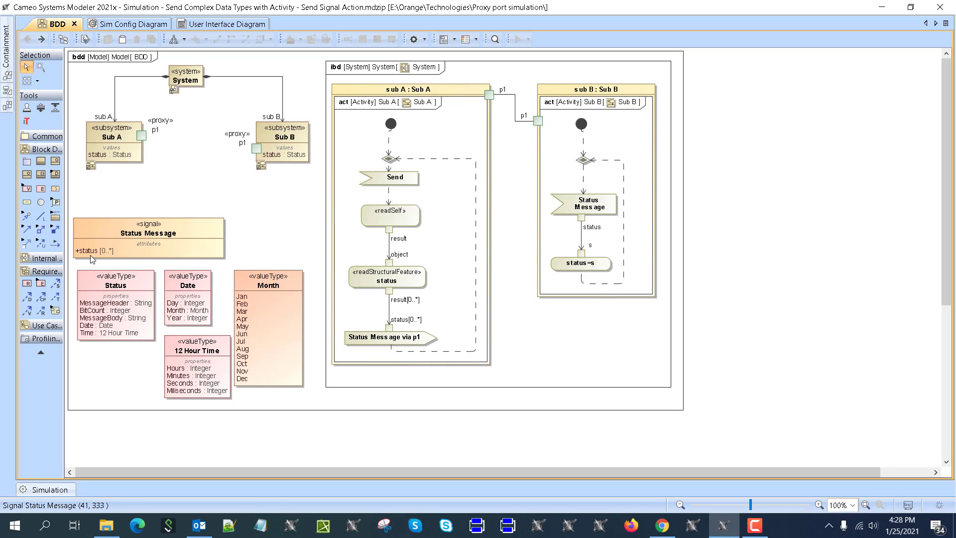
mouse_move(150, 389)
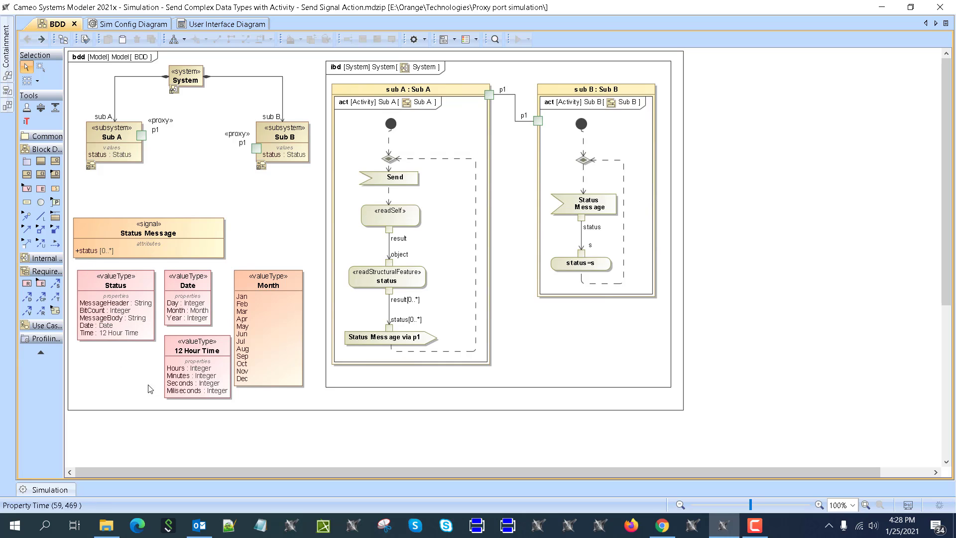
mouse_move(104, 318)
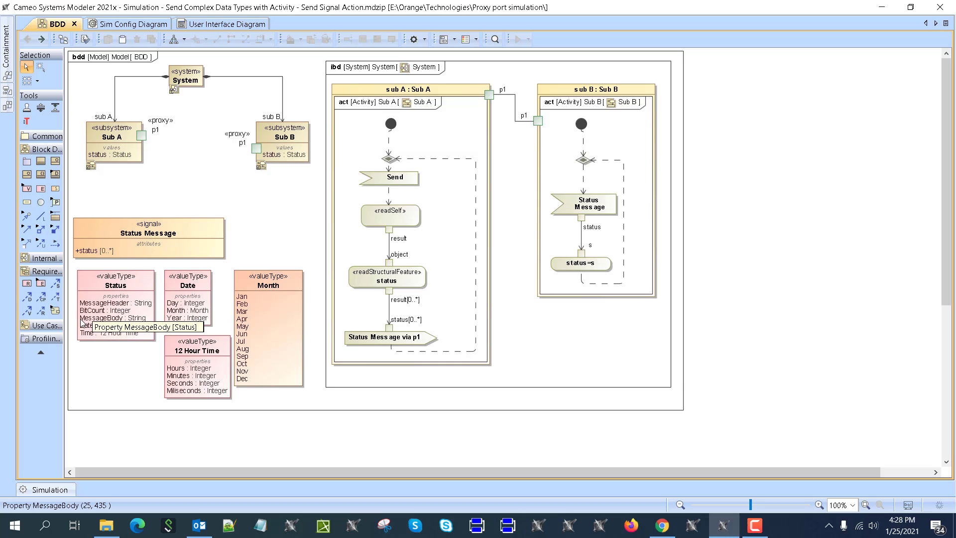
mouse_move(125, 147)
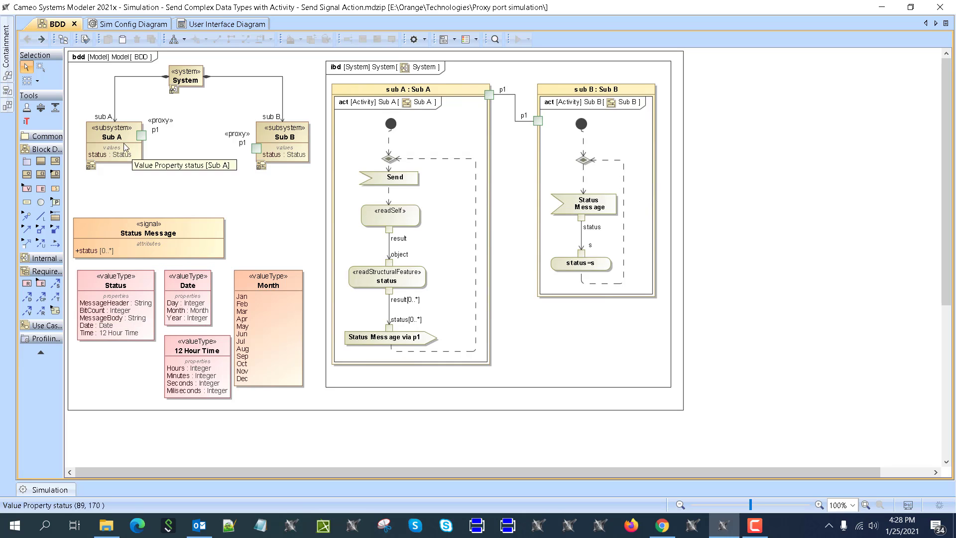
mouse_move(397, 120)
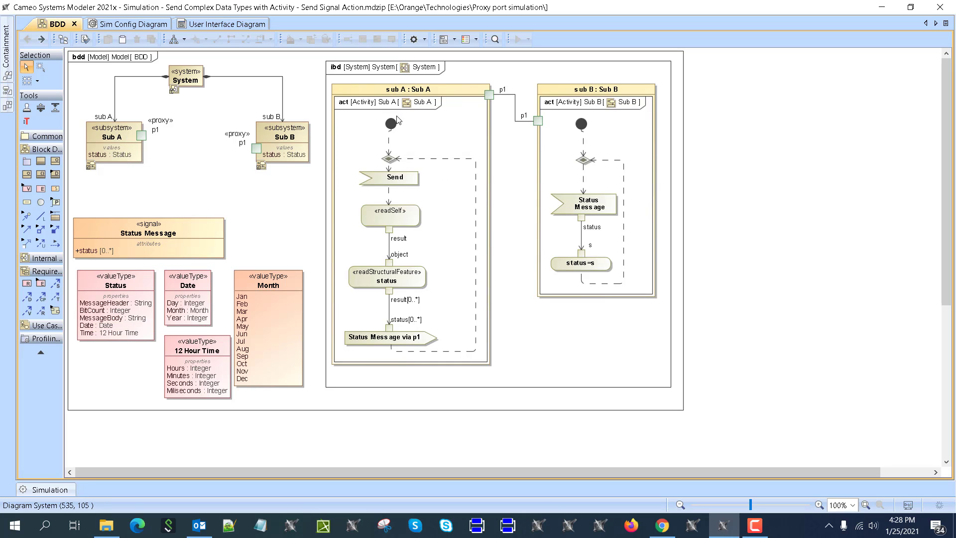
mouse_move(392, 224)
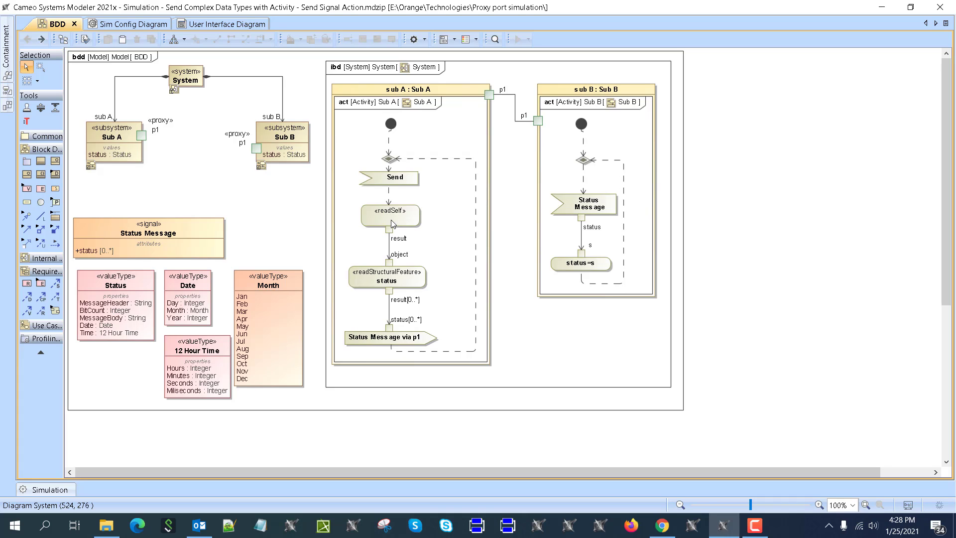
mouse_move(389, 289)
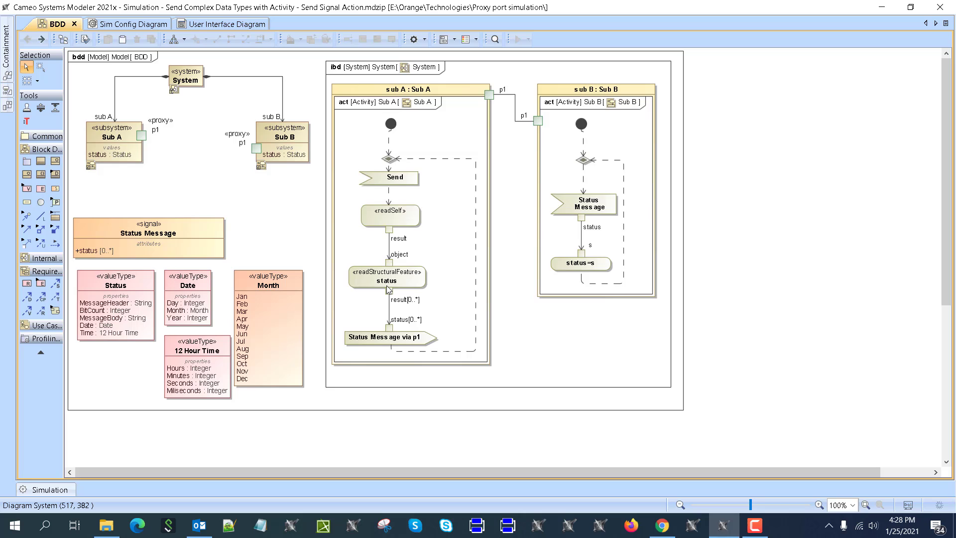
mouse_move(393, 263)
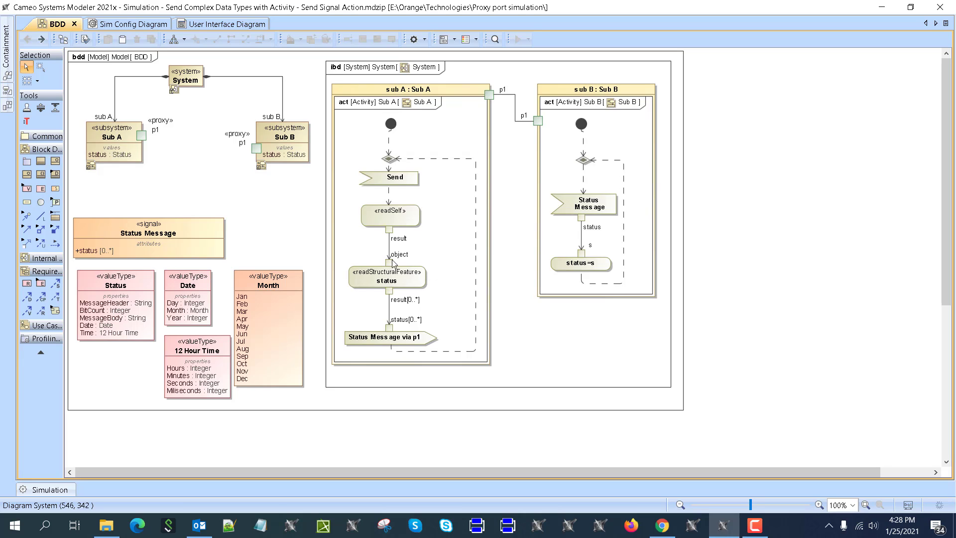
mouse_move(384, 291)
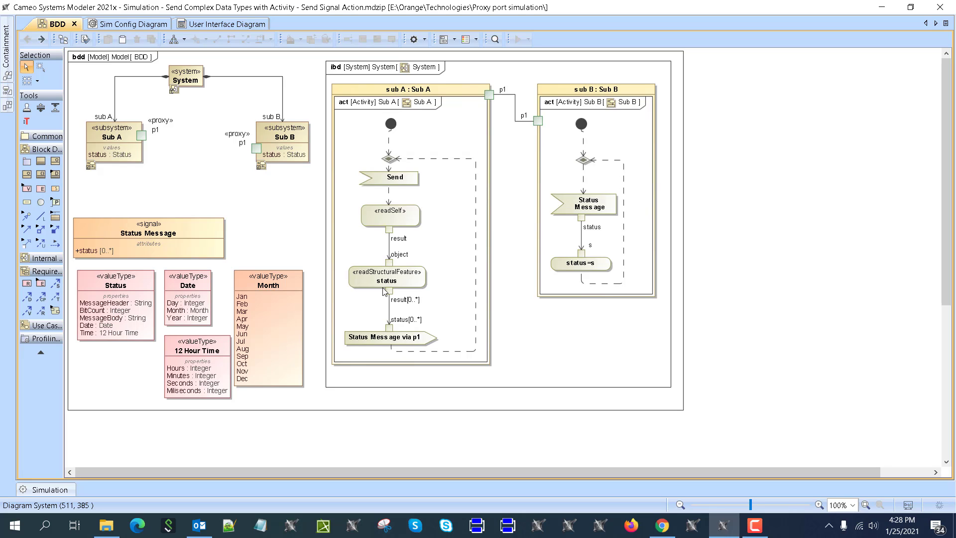
mouse_move(388, 345)
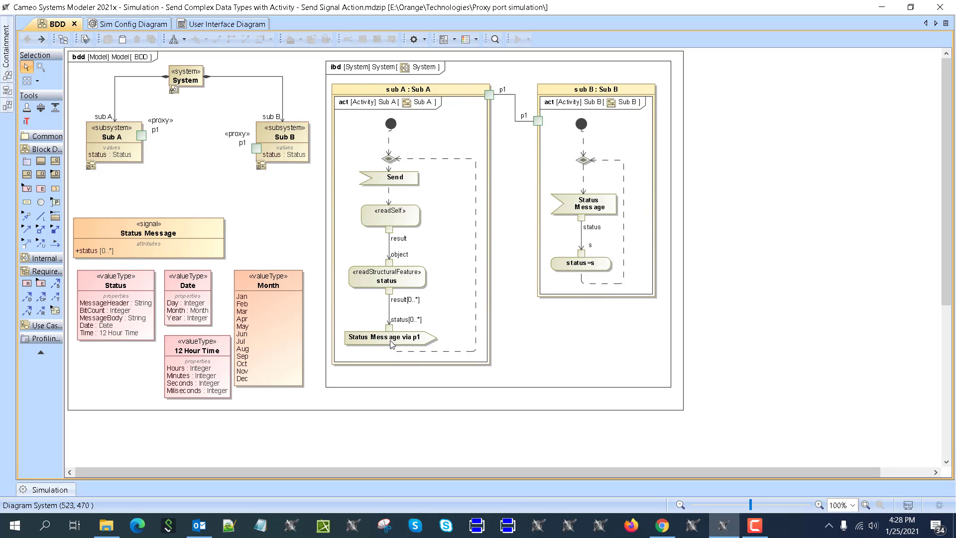
mouse_move(418, 346)
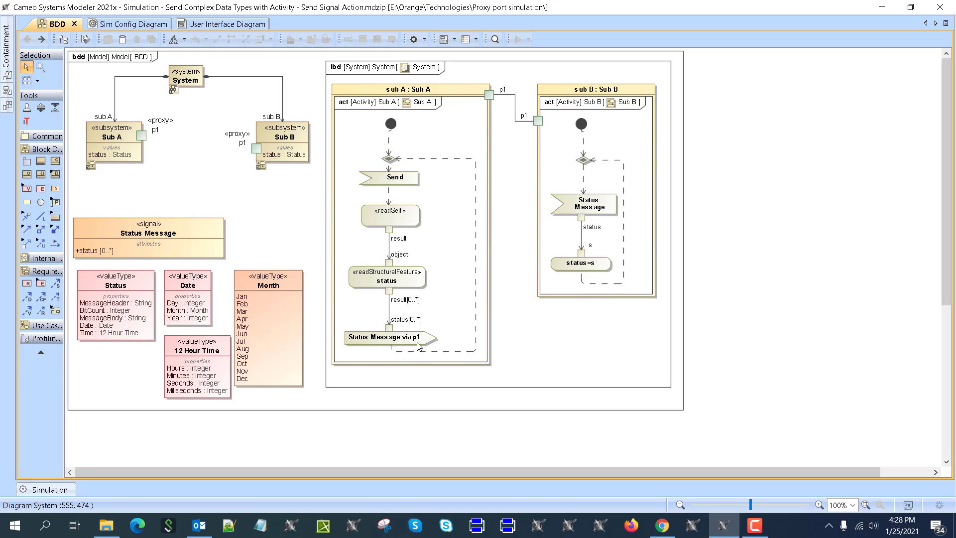
mouse_move(479, 104)
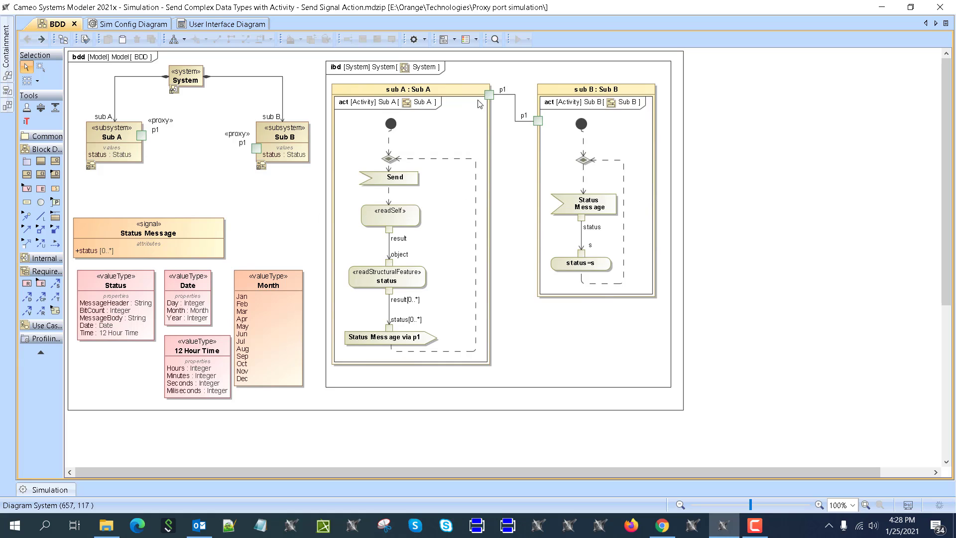
mouse_move(589, 307)
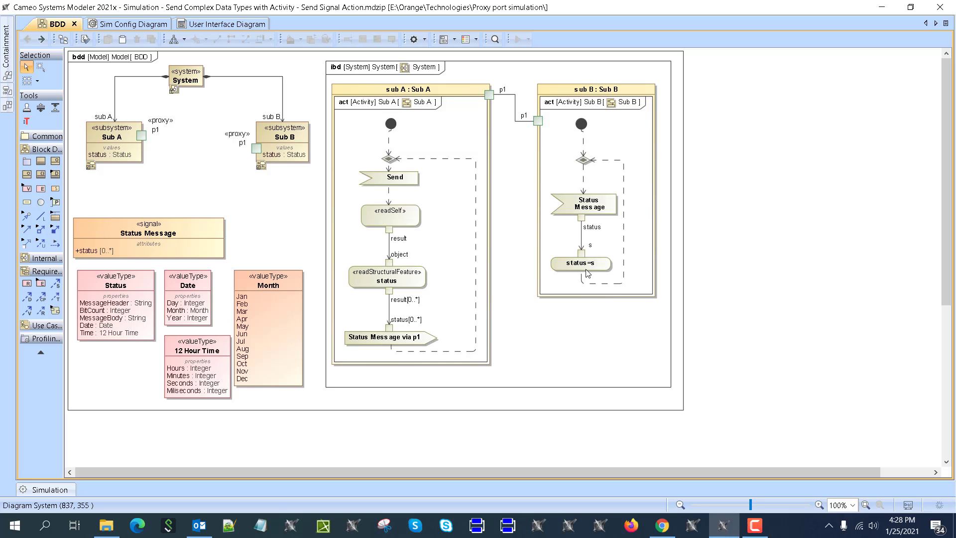
mouse_move(221, 255)
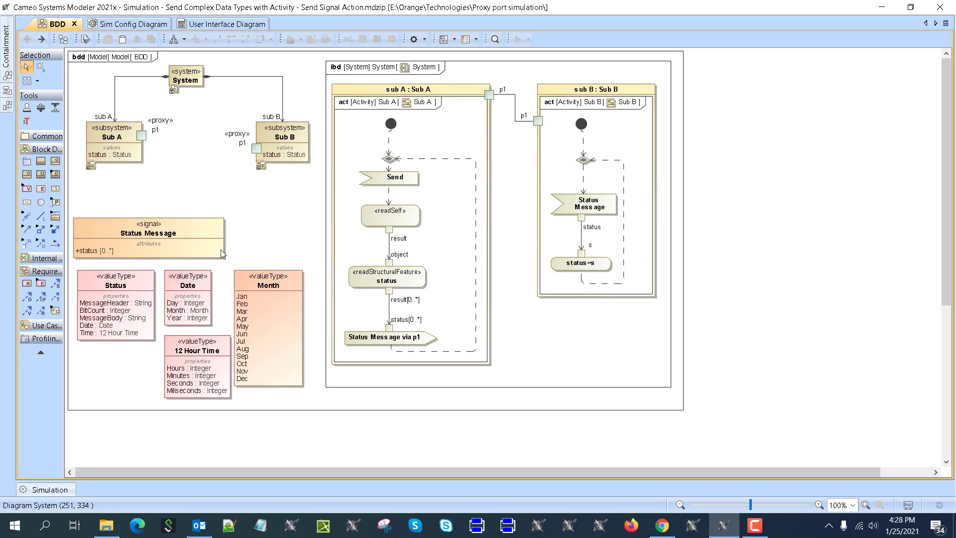
mouse_move(294, 145)
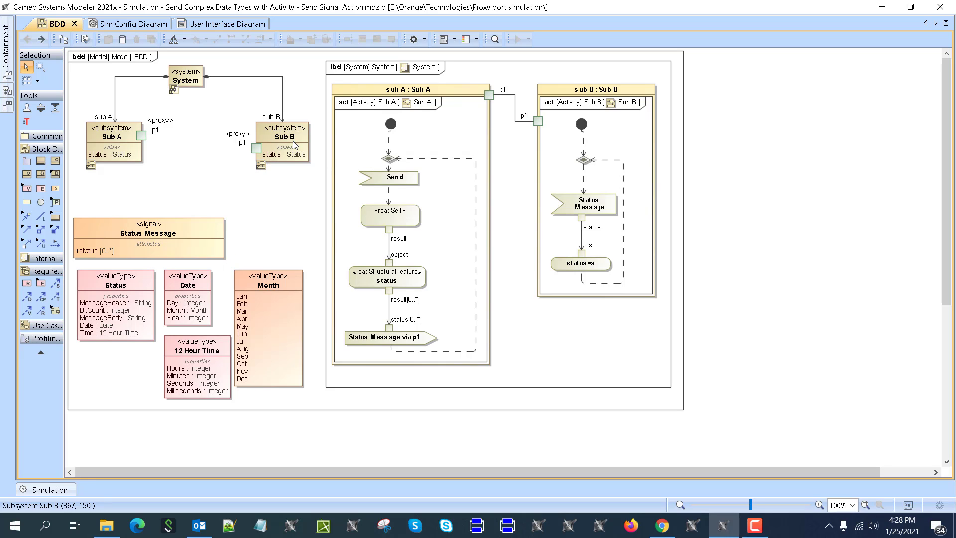
mouse_move(336, 295)
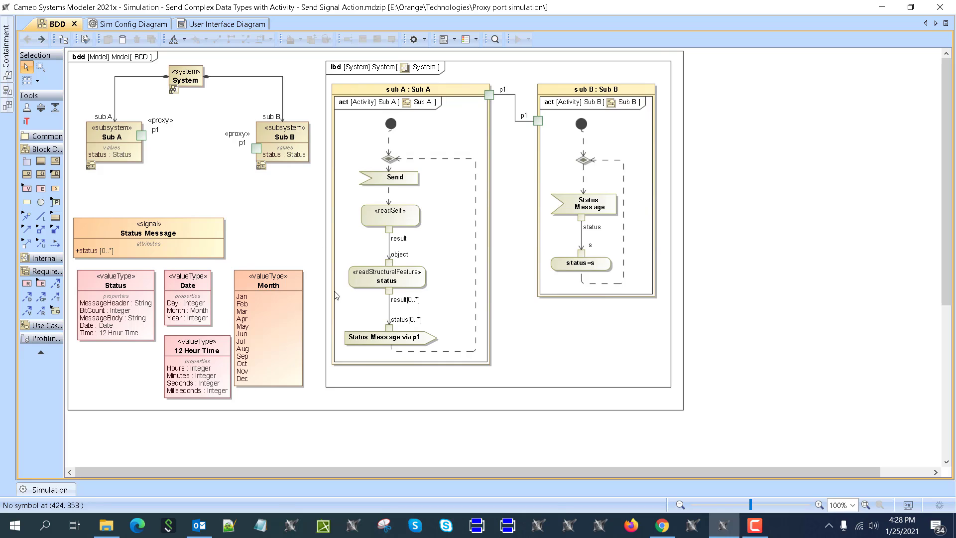
mouse_move(414, 263)
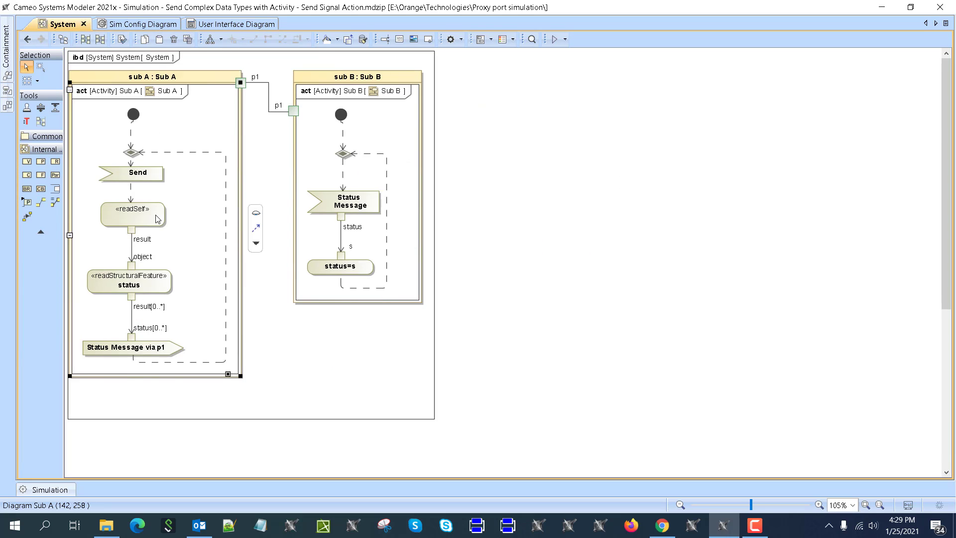
Step: Delete Sub A's readSelf action and link Send directly to the status readStructuralFeature action
double_click(132, 215)
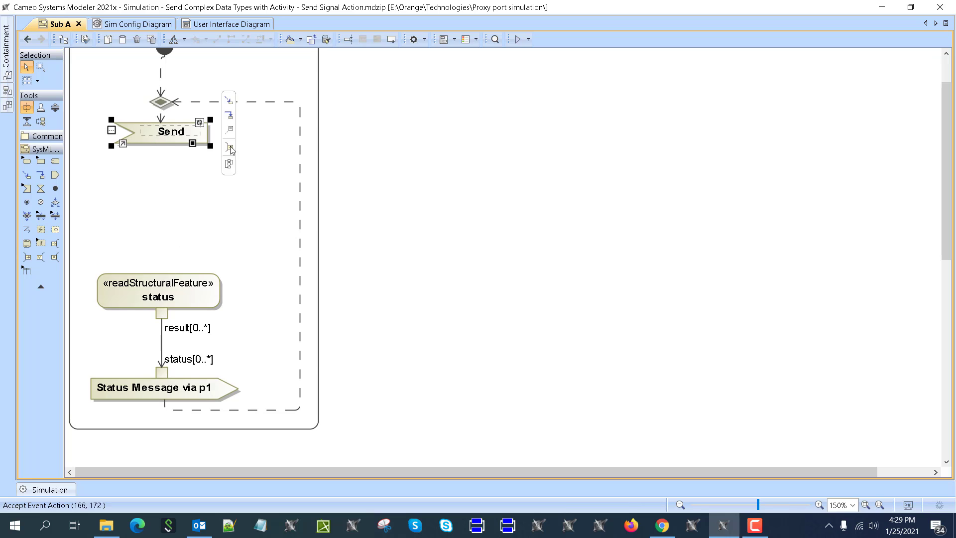
left_click(174, 156)
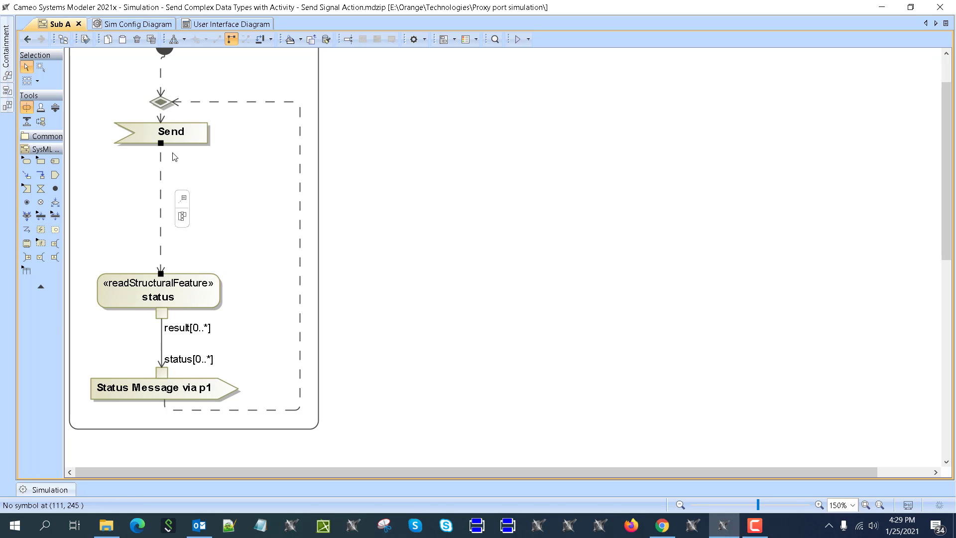
left_click(173, 131)
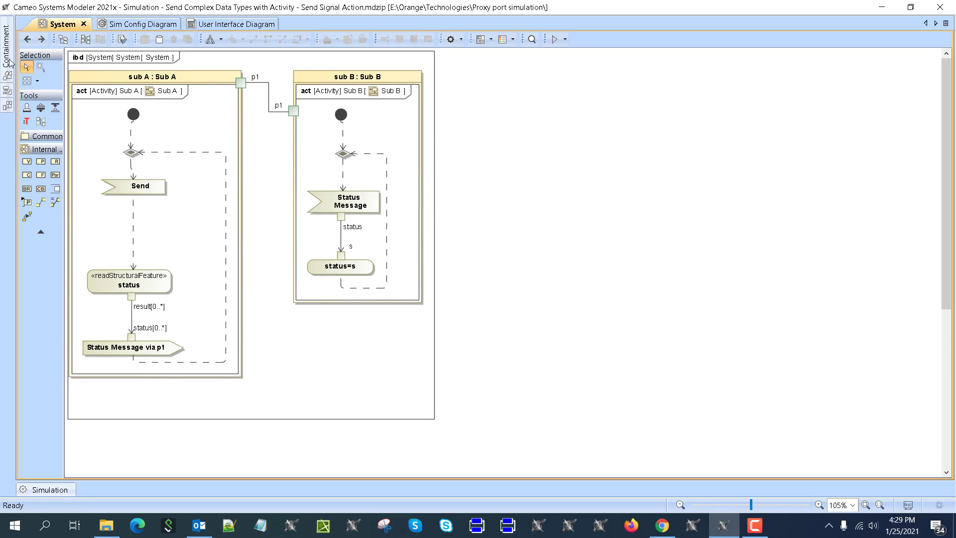
left_click(60, 24)
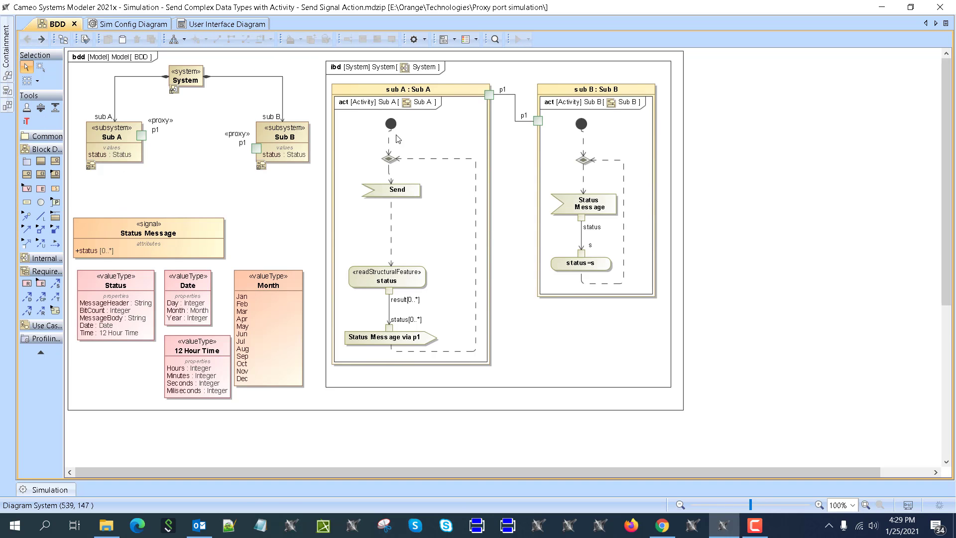
mouse_move(416, 207)
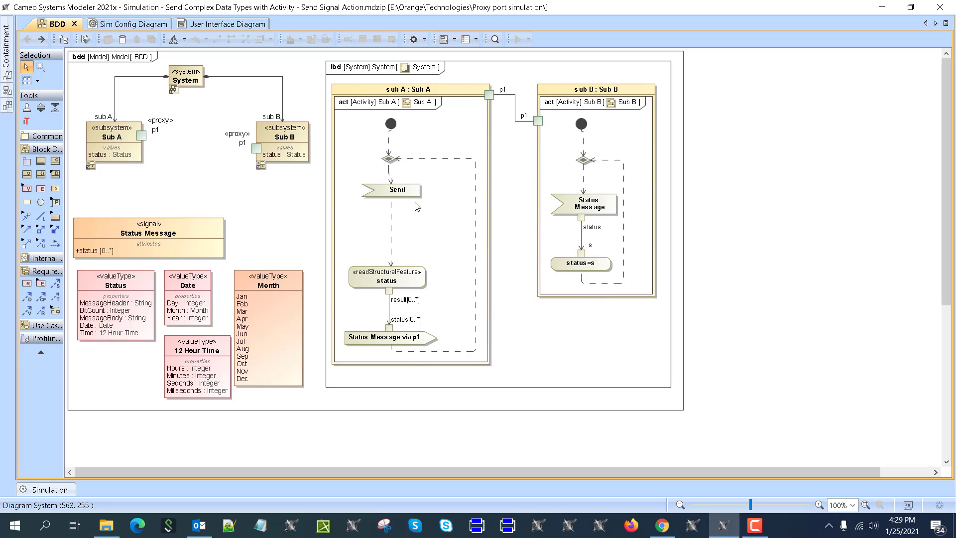
mouse_move(381, 270)
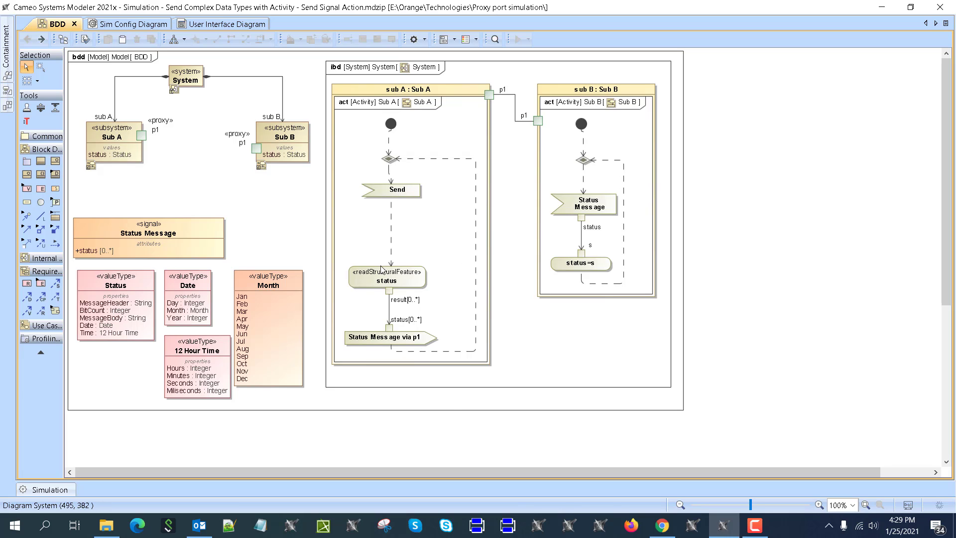
mouse_move(232, 39)
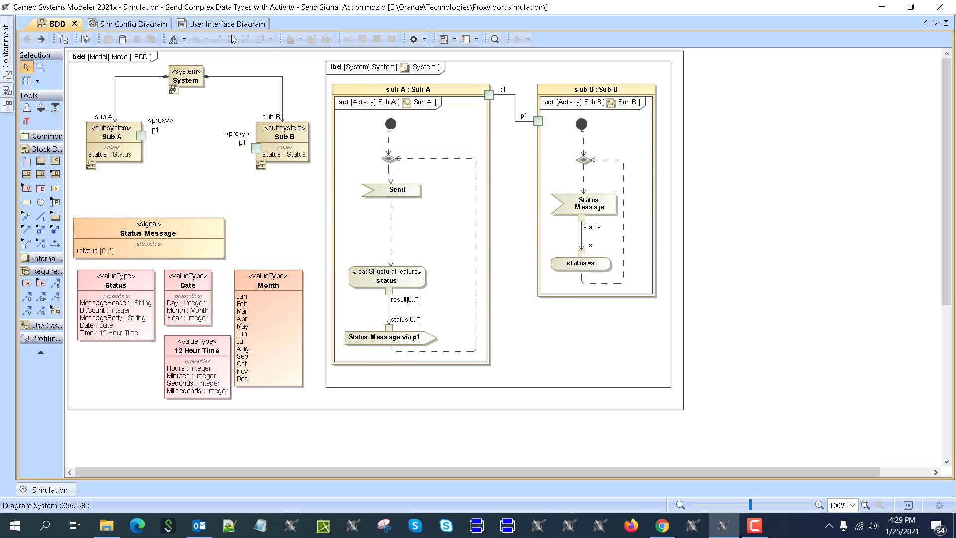
Step: Show the User Interface Diagram with Subsystem A and B status, date and month fields
left_click(221, 24)
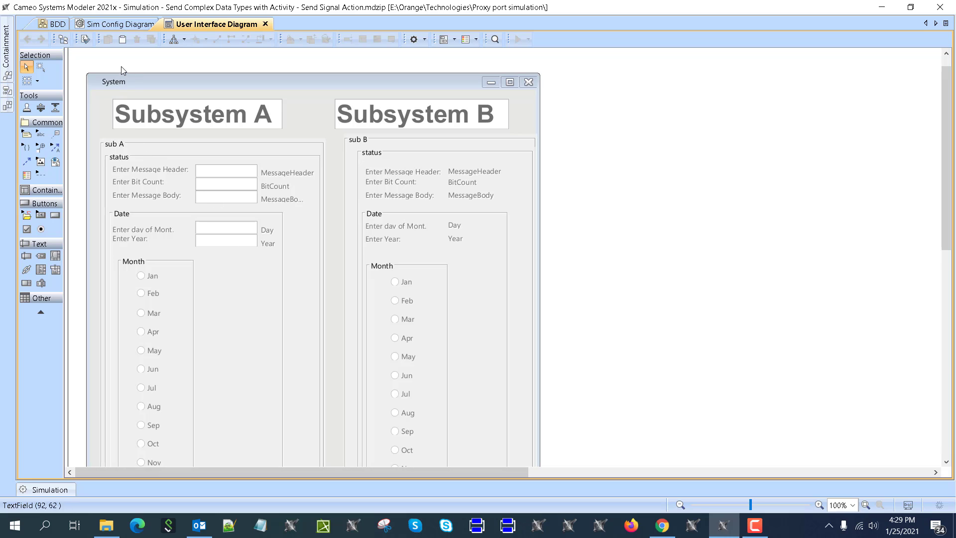
mouse_move(121, 151)
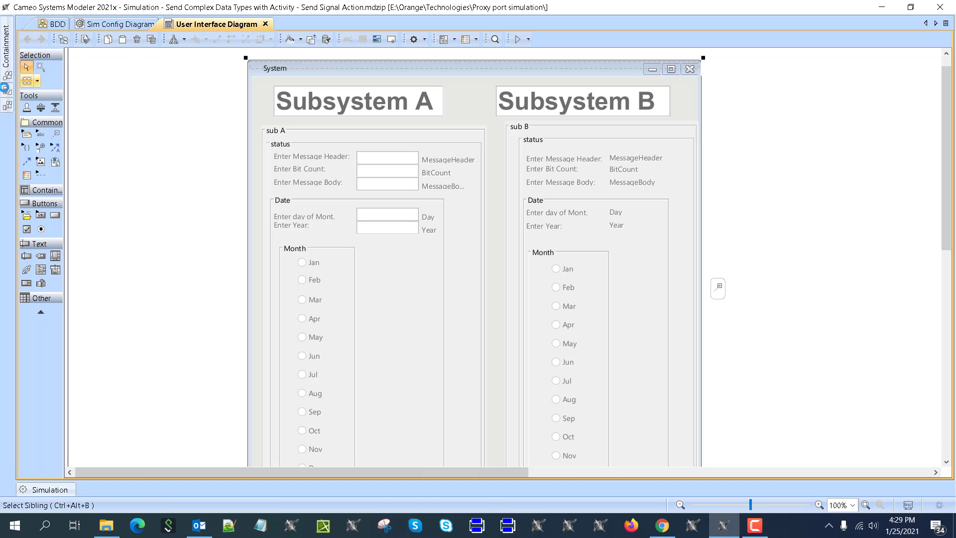
Step: Check Sub A's status property and the block diagram, then return to the UI diagram
left_click(6, 33)
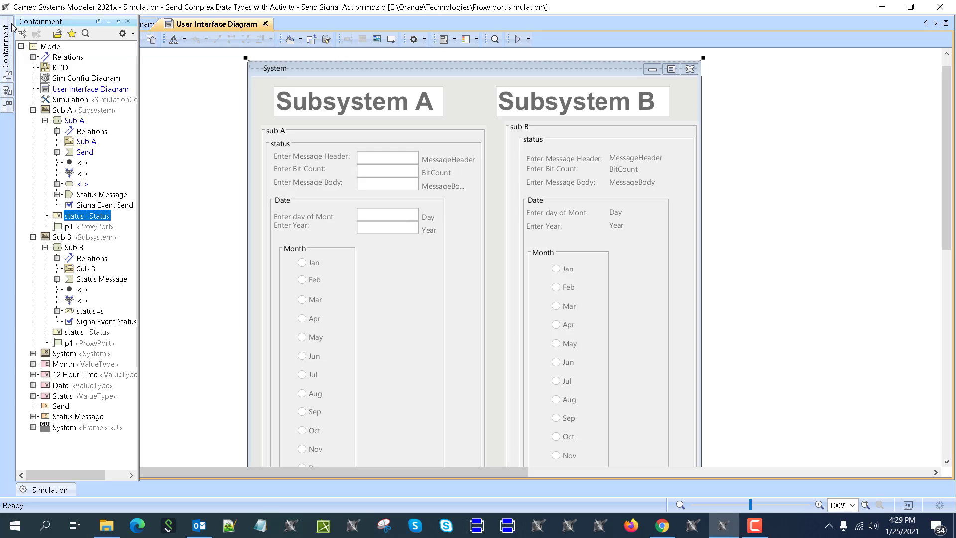
mouse_move(290, 150)
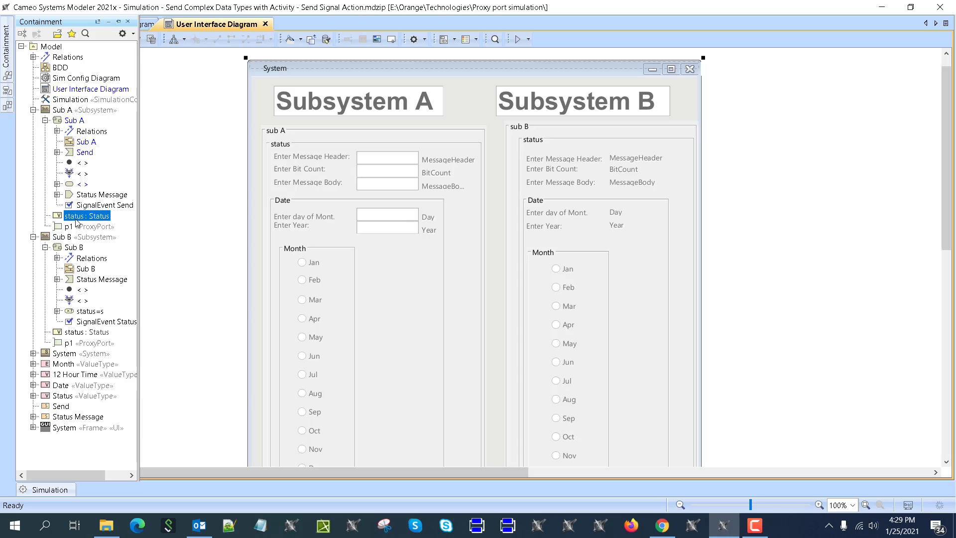
left_click(277, 144)
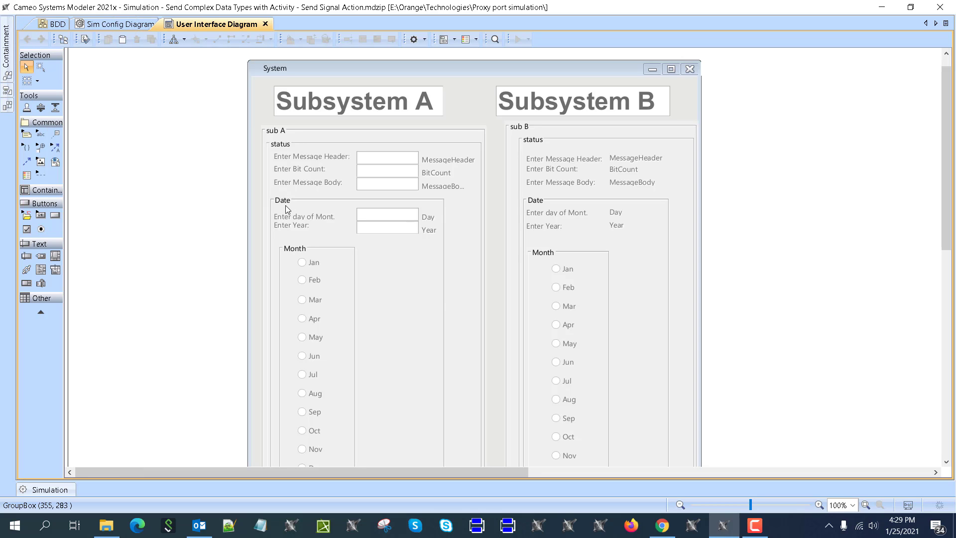
mouse_move(52, 36)
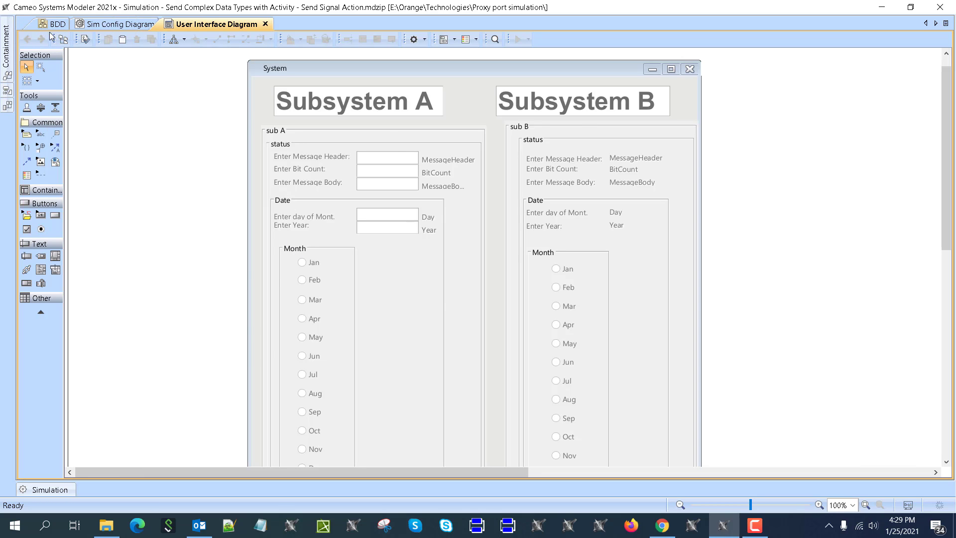
left_click(58, 24)
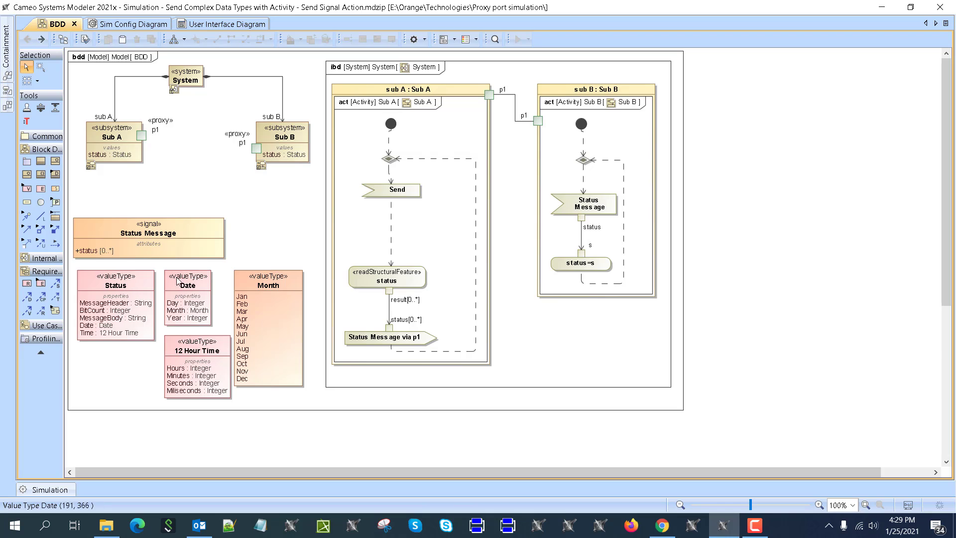
mouse_move(284, 325)
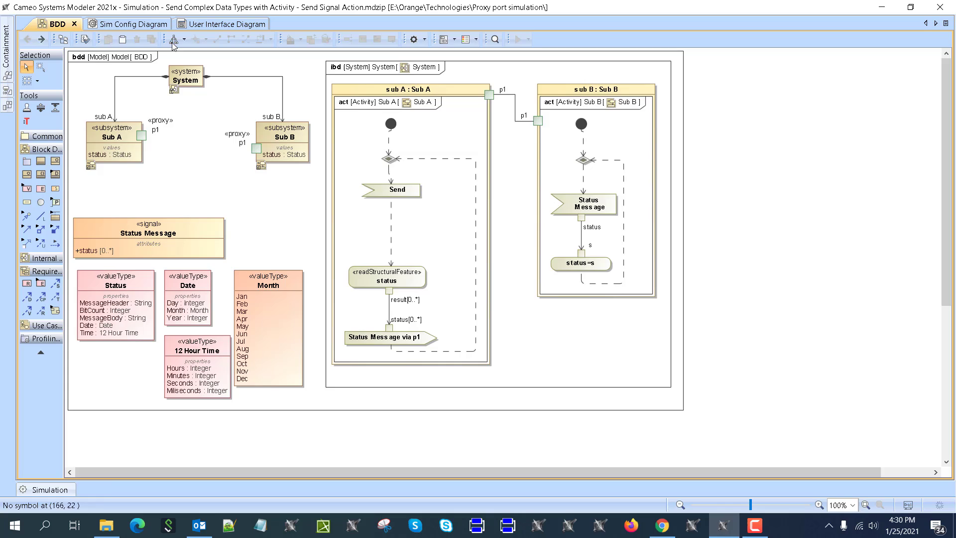
left_click(220, 24)
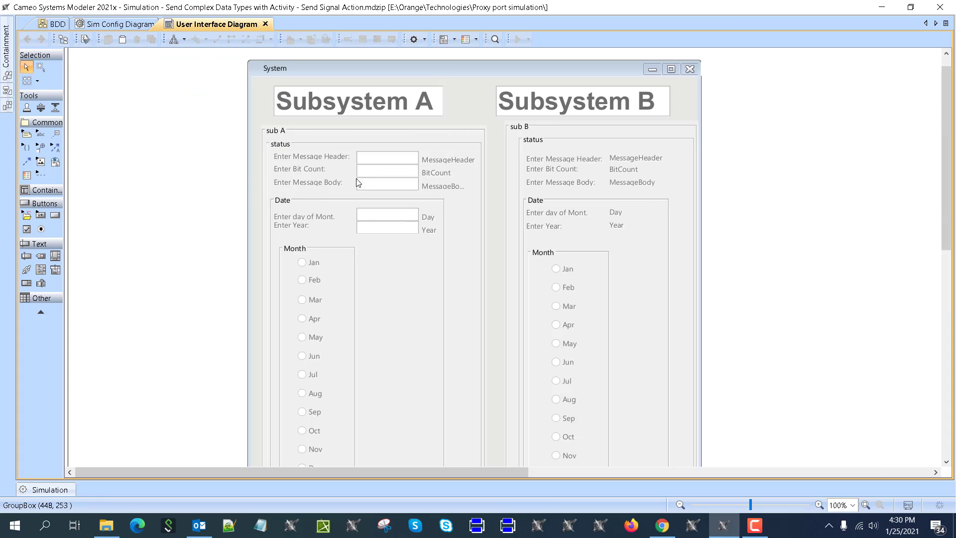
mouse_move(383, 240)
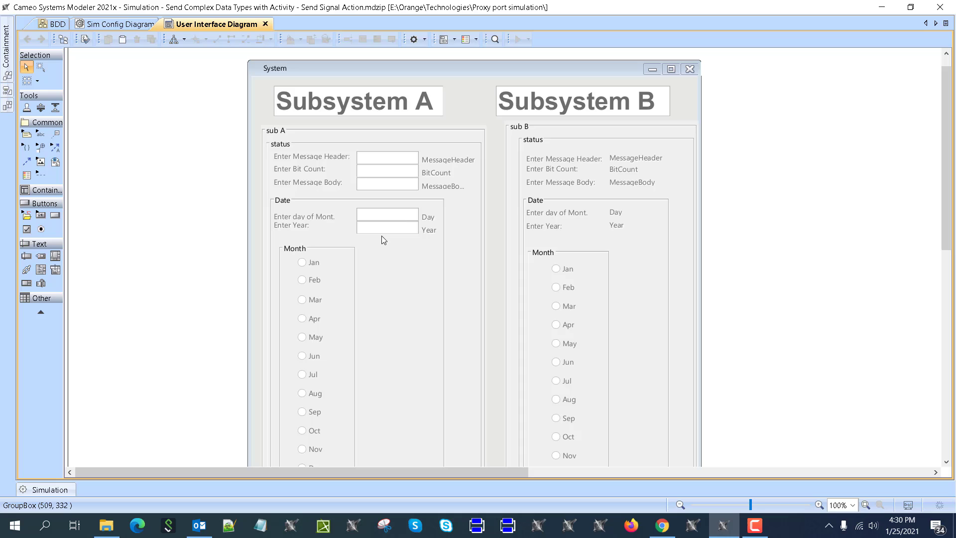
mouse_move(363, 246)
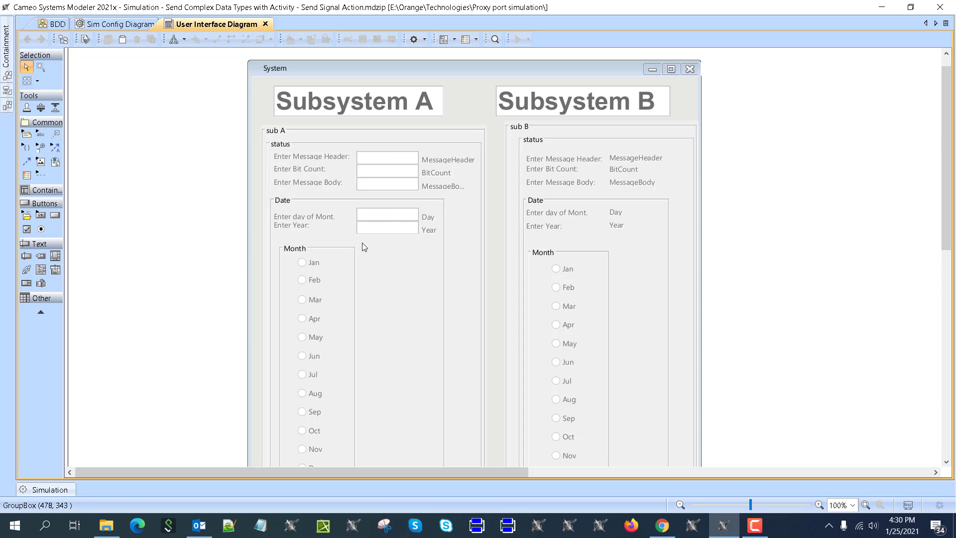
mouse_move(348, 167)
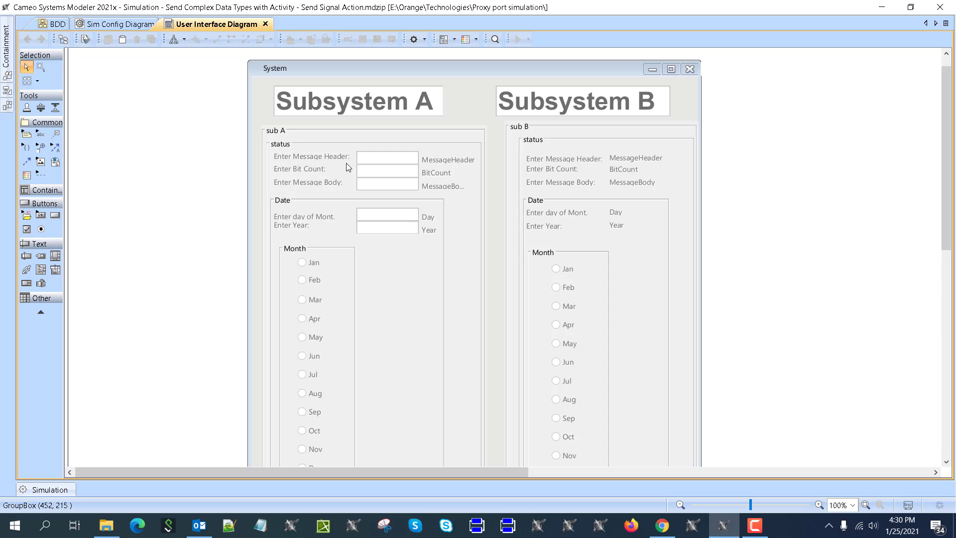
mouse_move(688, 186)
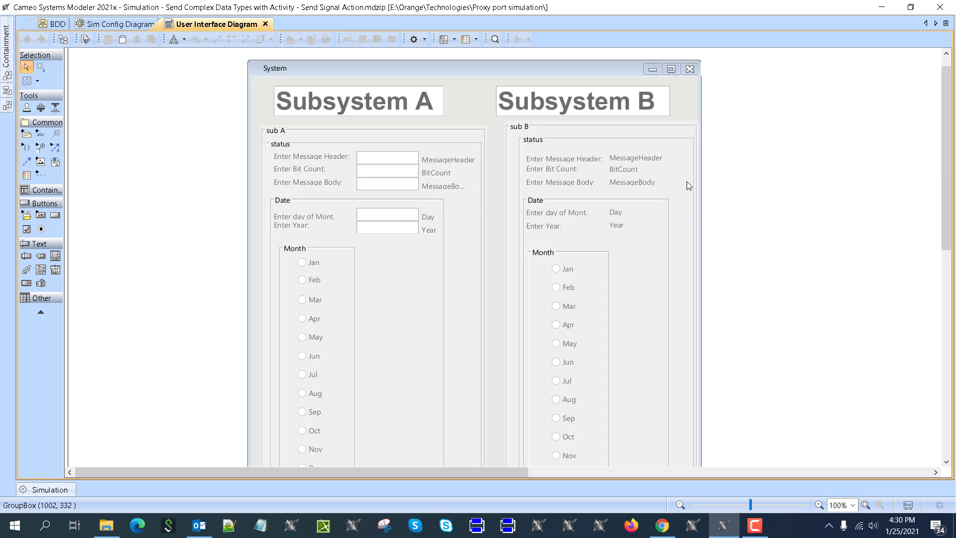
mouse_move(362, 274)
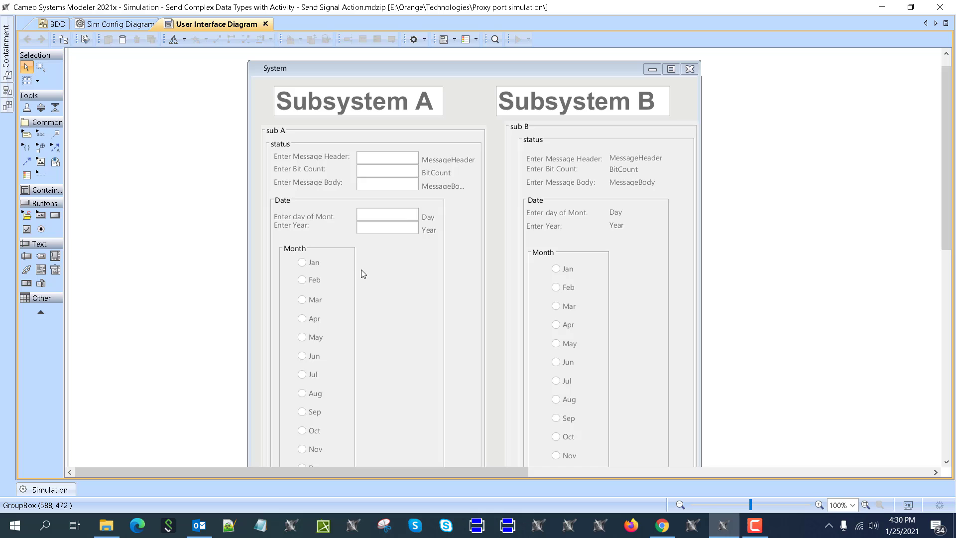
Step: Run the Simulation configuration from the block definition diagram
left_click(51, 24)
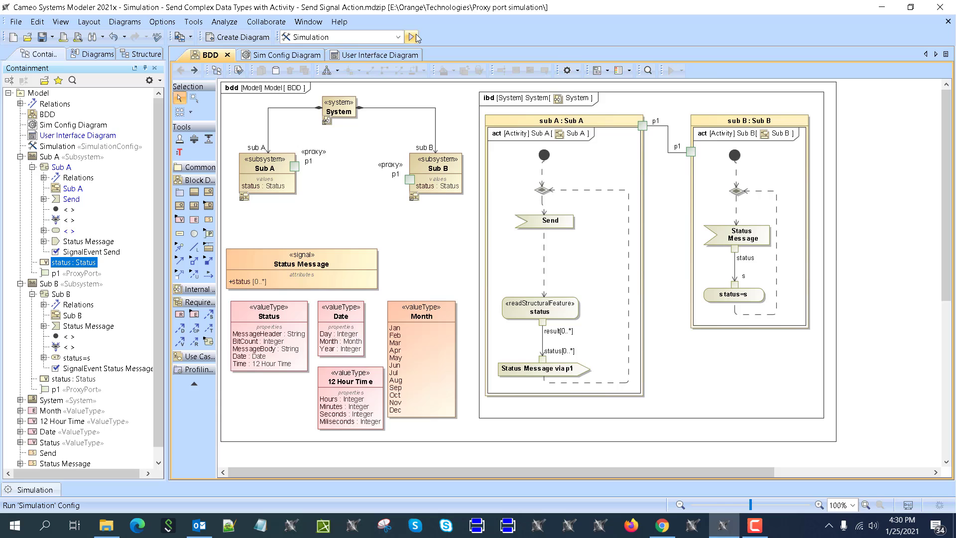
left_click(414, 36)
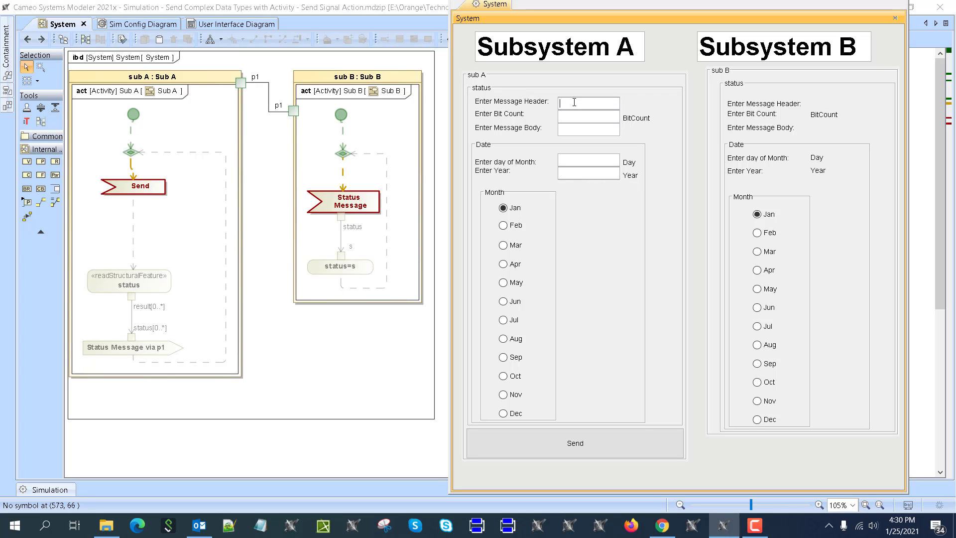
Step: Enter header E1, bit count 32, body 'My Message', day 20, year 1979, month November
type("E1")
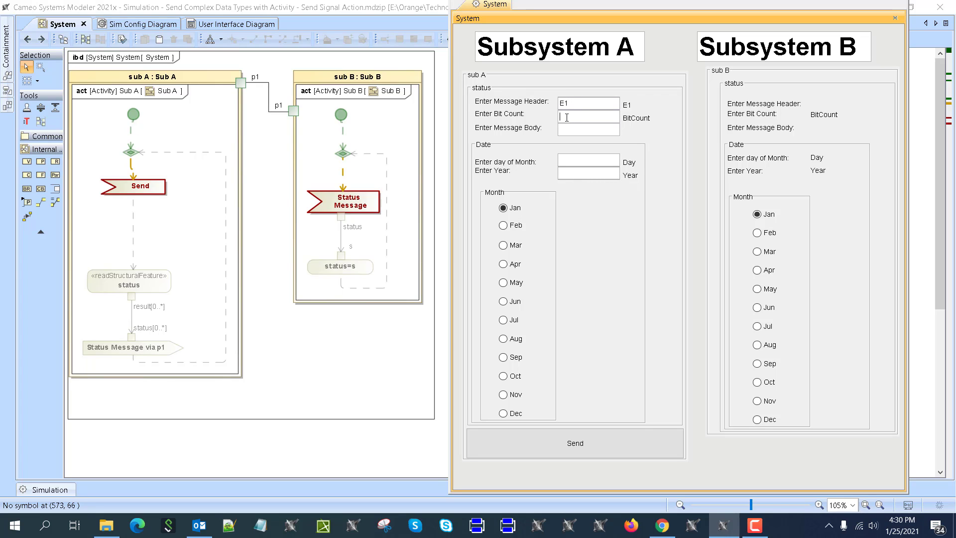
type("32")
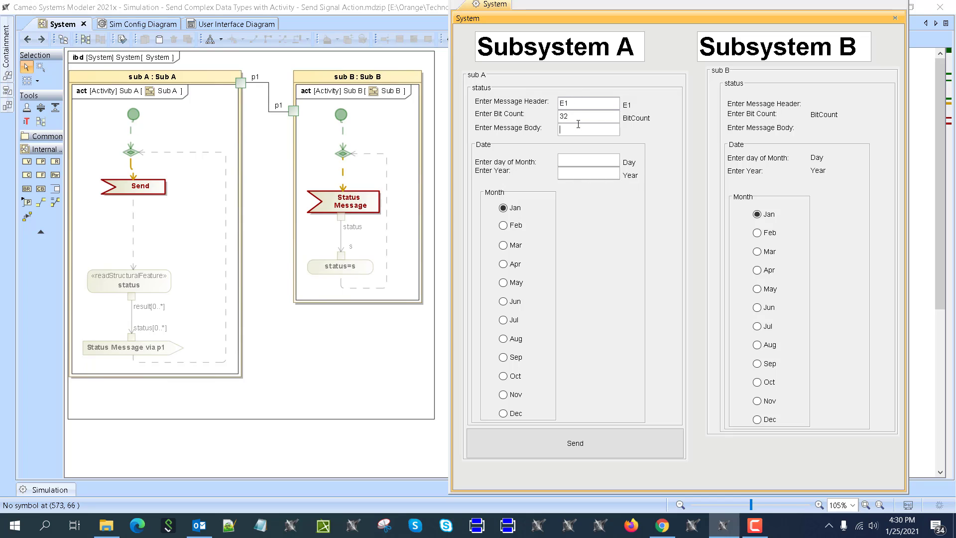
type("My Mess")
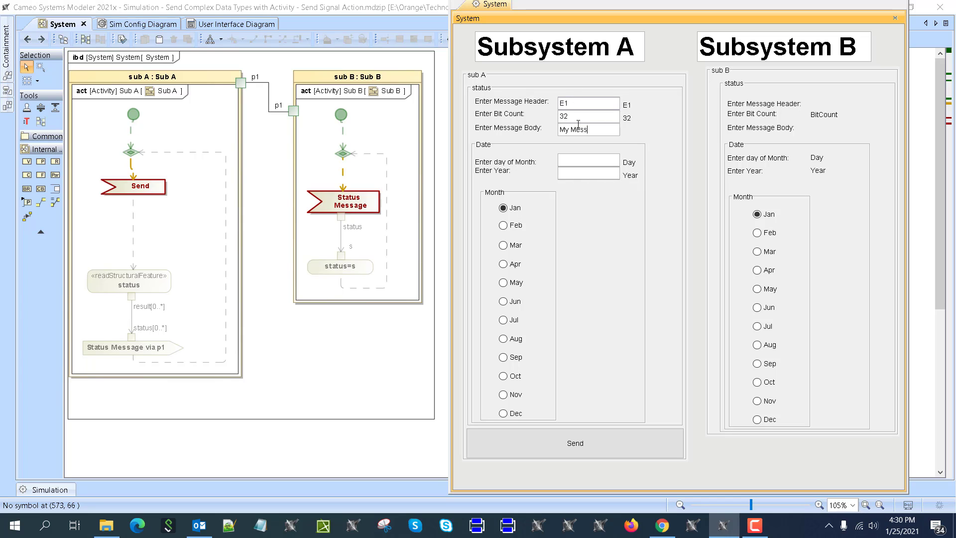
type("age")
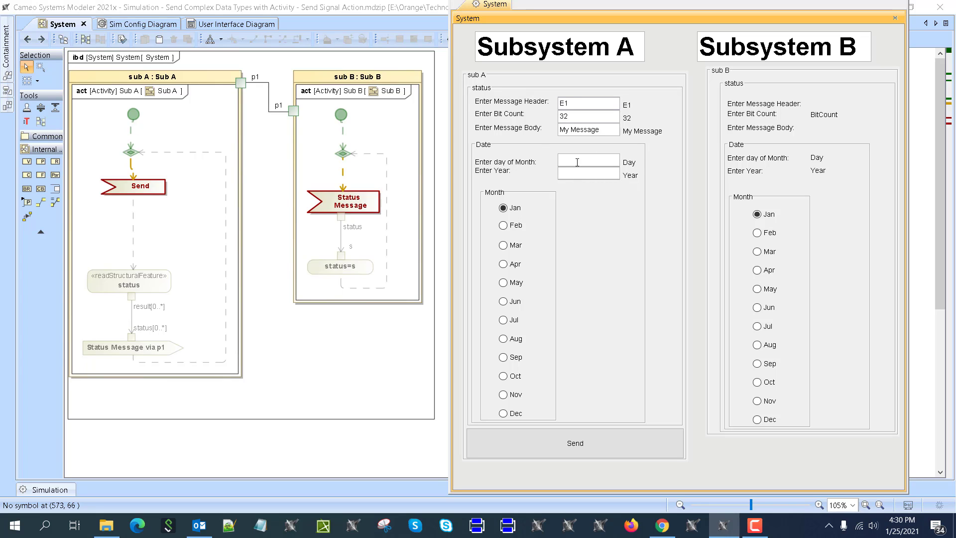
type("20")
type("1979")
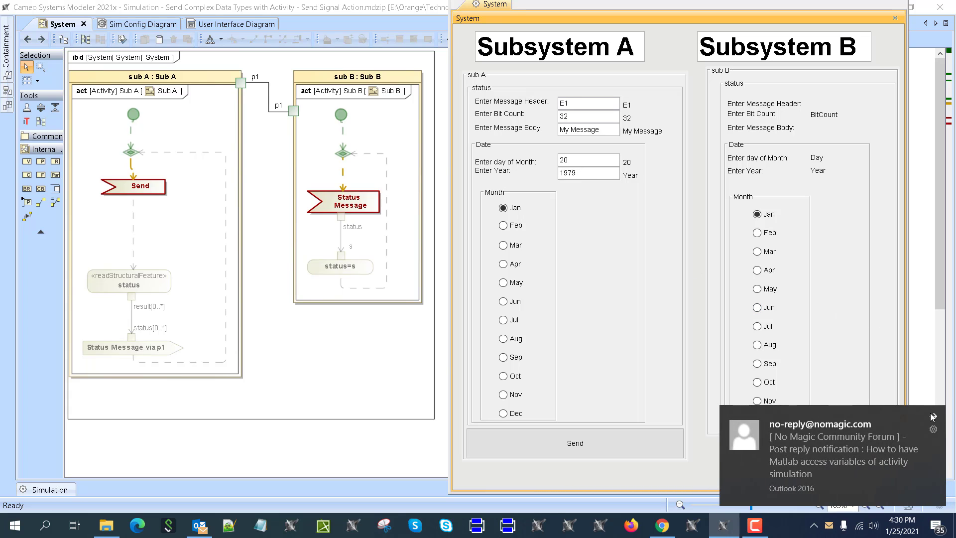
left_click(502, 394)
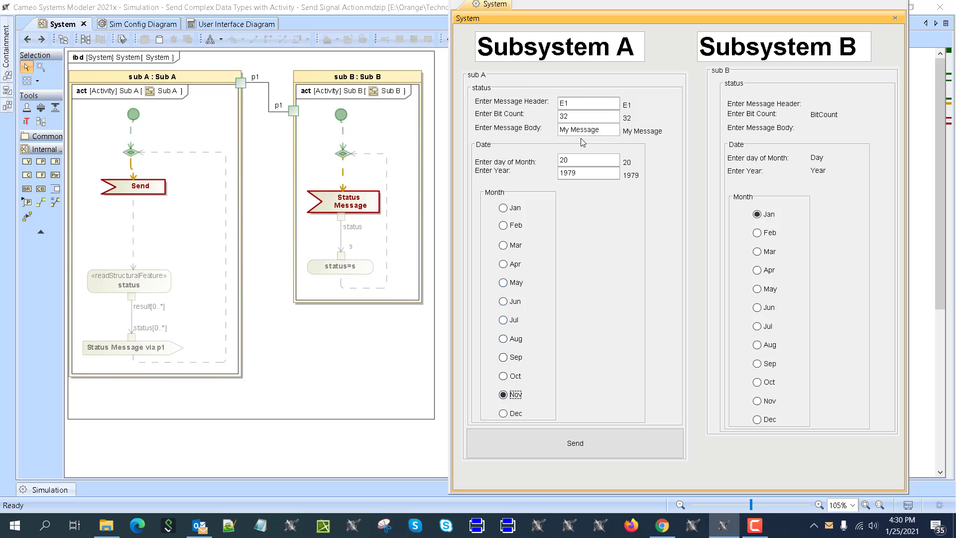
left_click(574, 443)
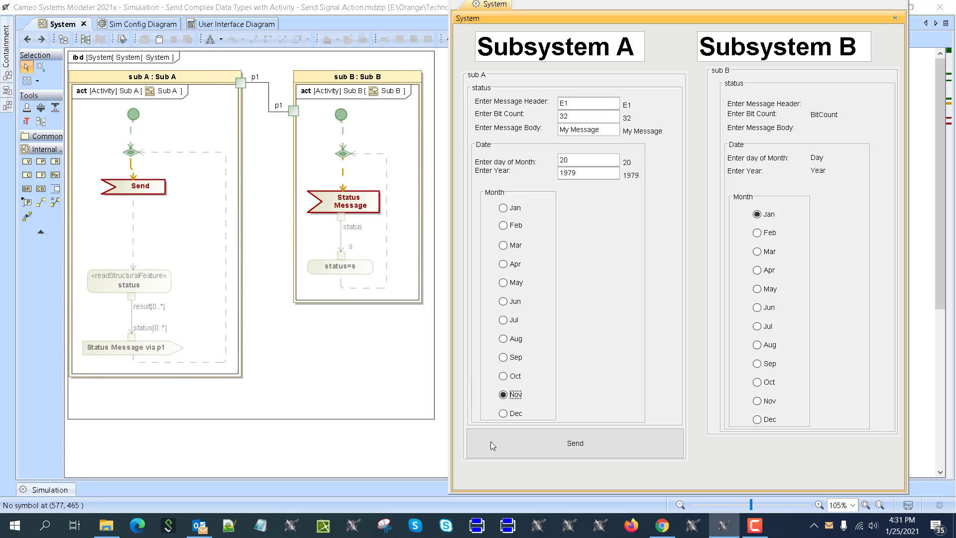
mouse_move(128, 278)
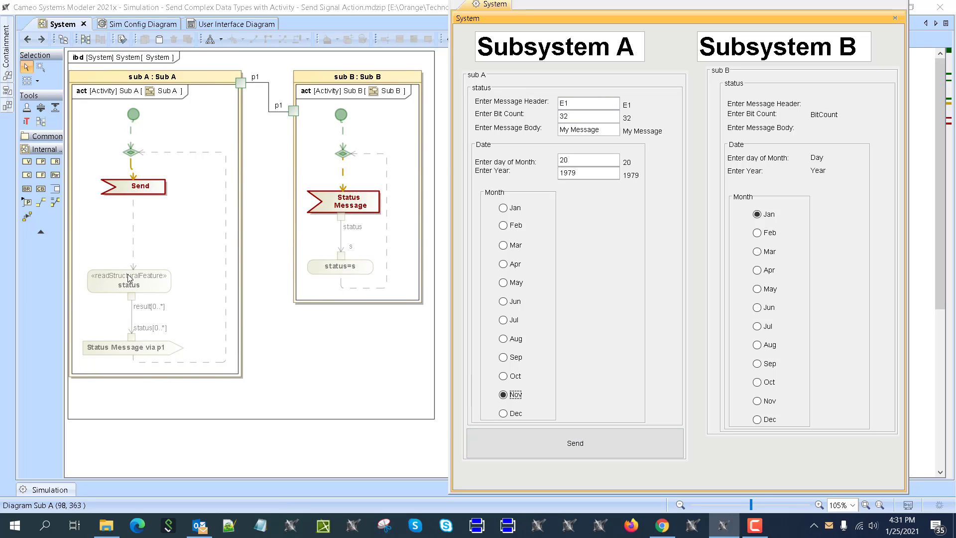
mouse_move(343, 201)
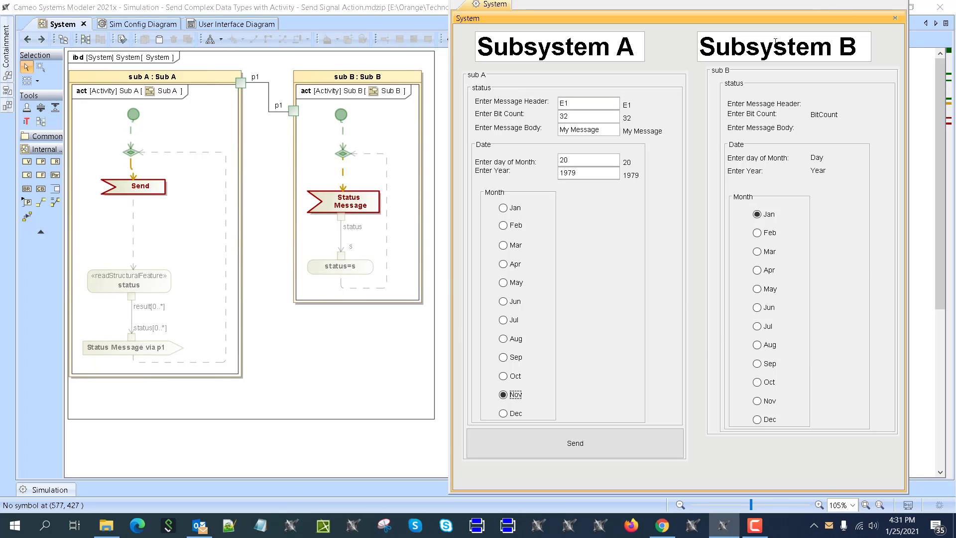
Step: Send the status to Subsystem B, then change the month to June and resend
left_click(574, 443)
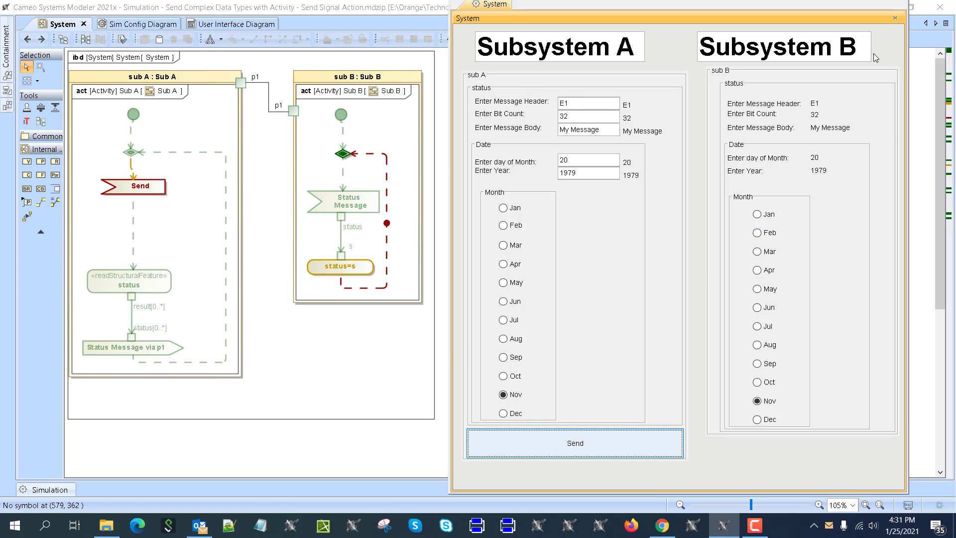
left_click(573, 443)
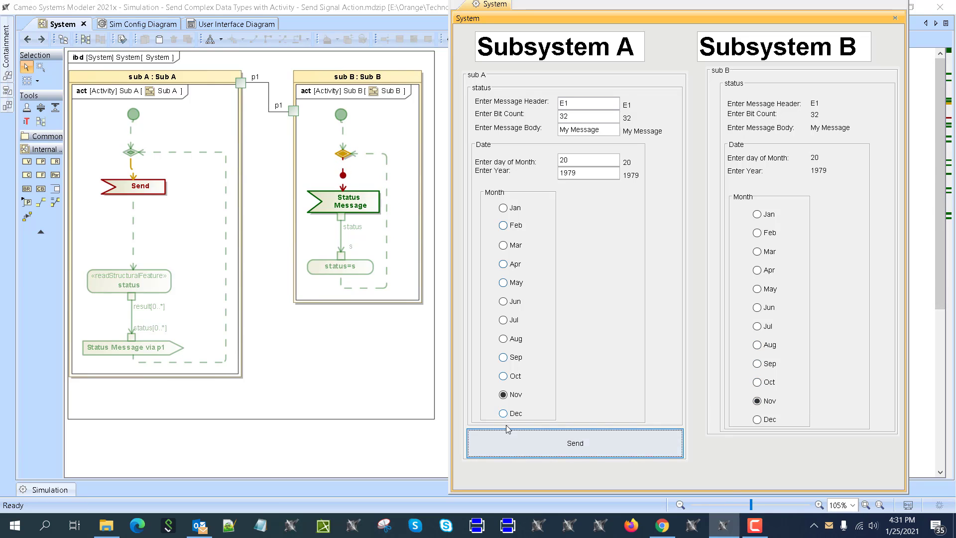
left_click(502, 301)
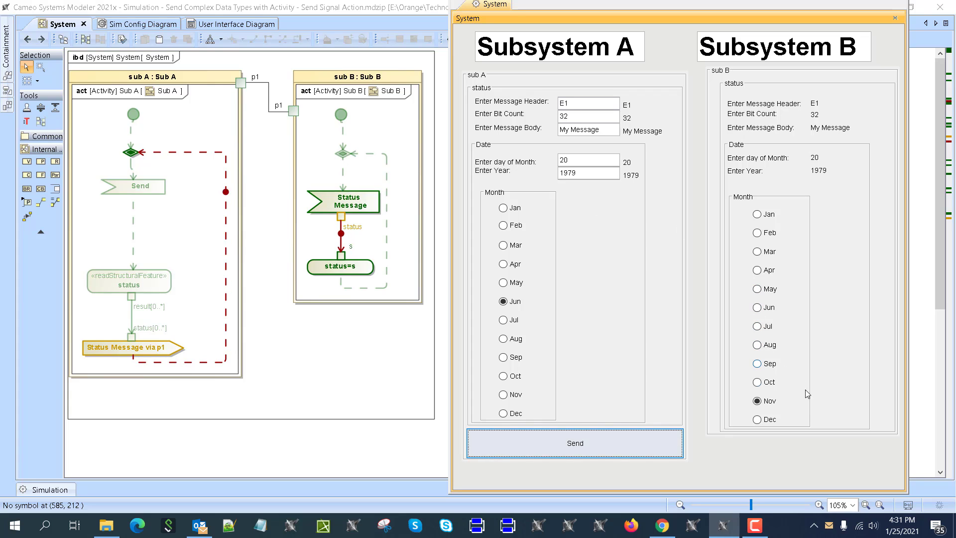
left_click(757, 306)
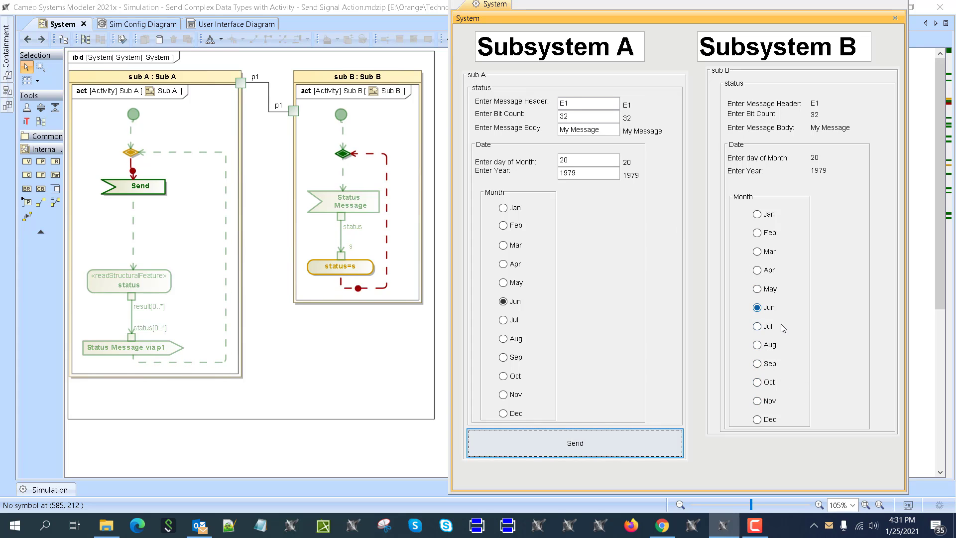
left_click(574, 443)
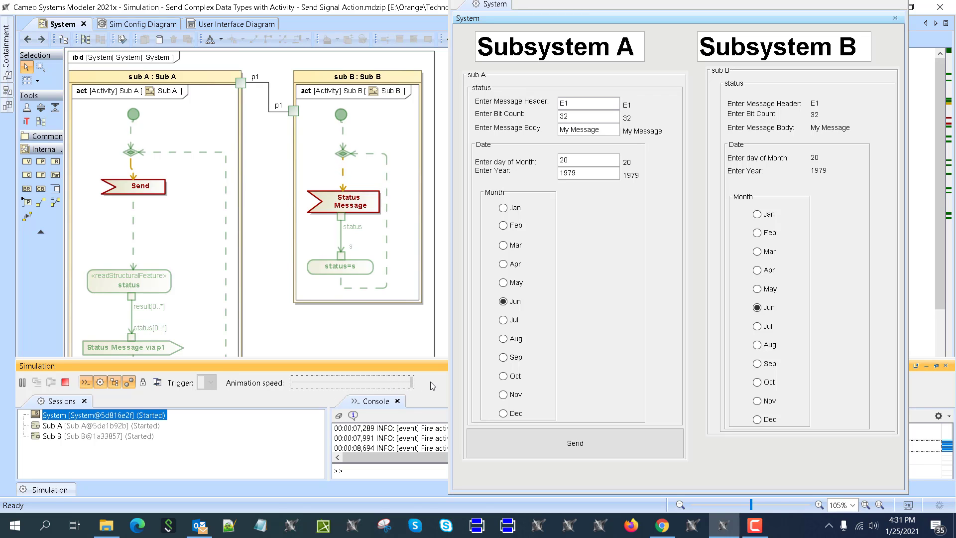
mouse_move(924, 373)
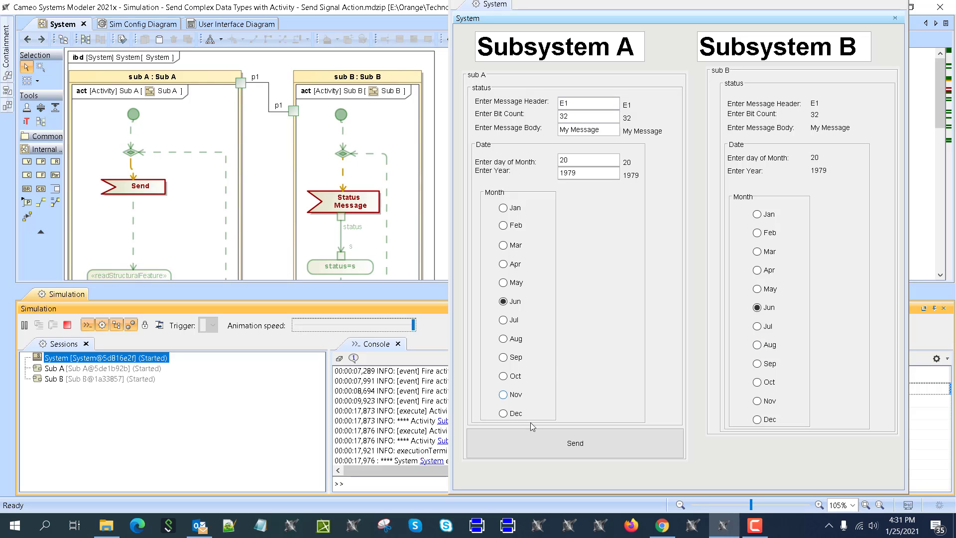
Step: Send a revised status with header A1, body 'My Message 2' and month February
left_click(503, 225)
type(" 2")
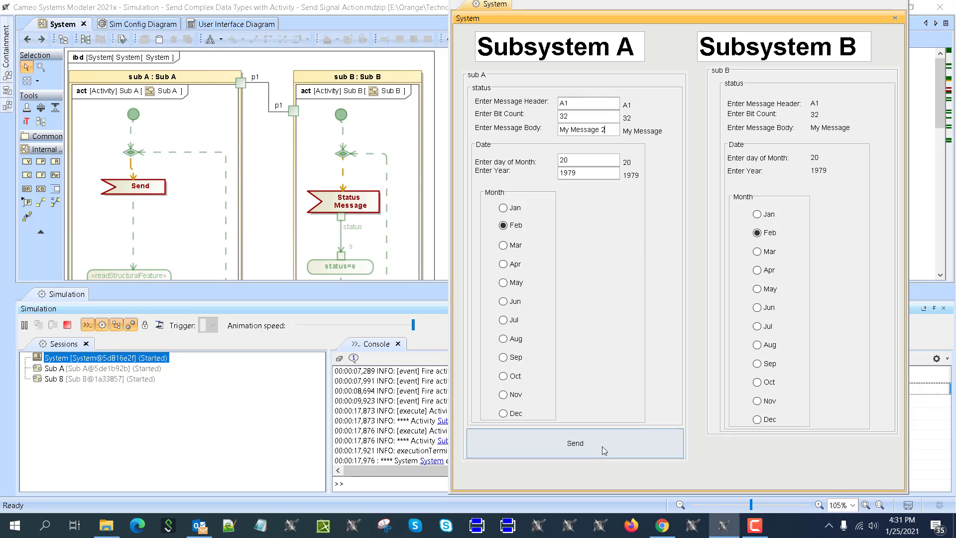
left_click(573, 443)
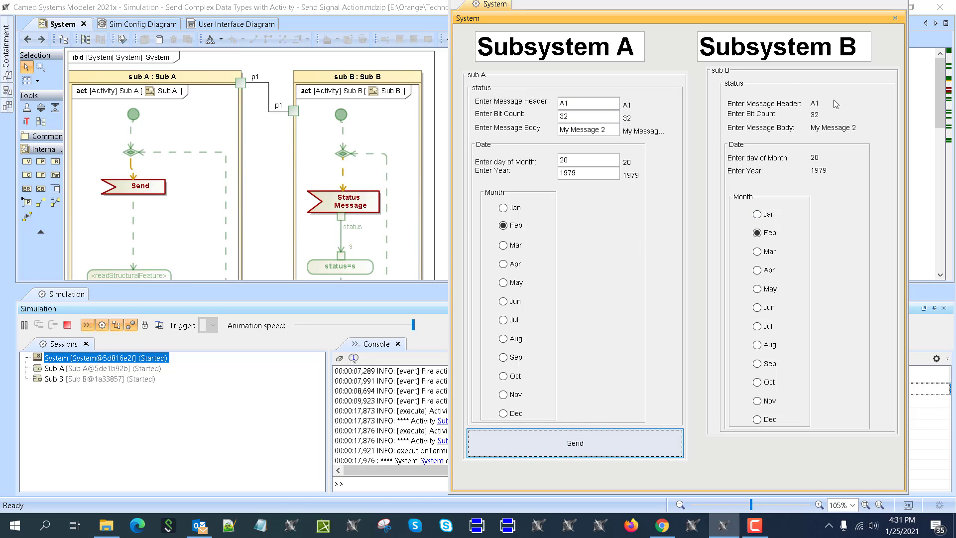
mouse_move(462, 229)
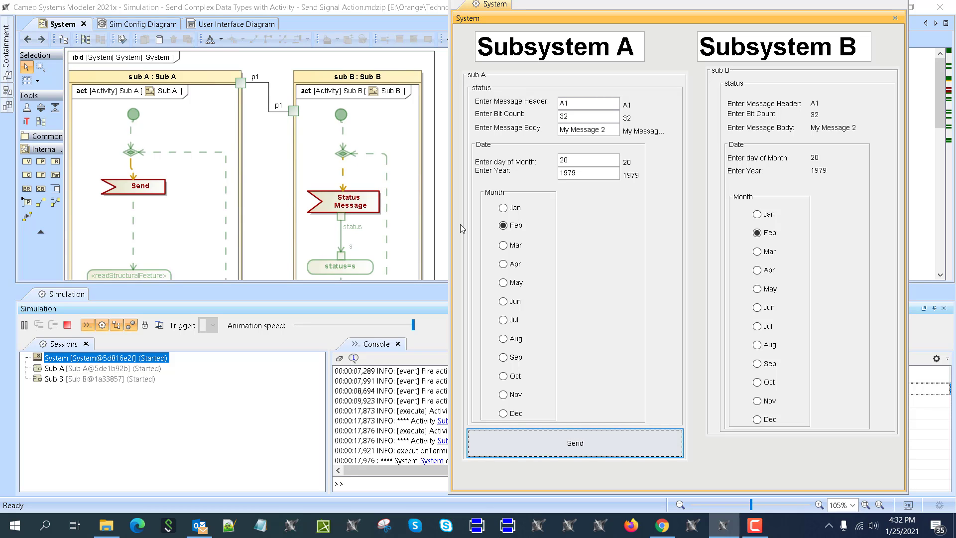
mouse_move(404, 210)
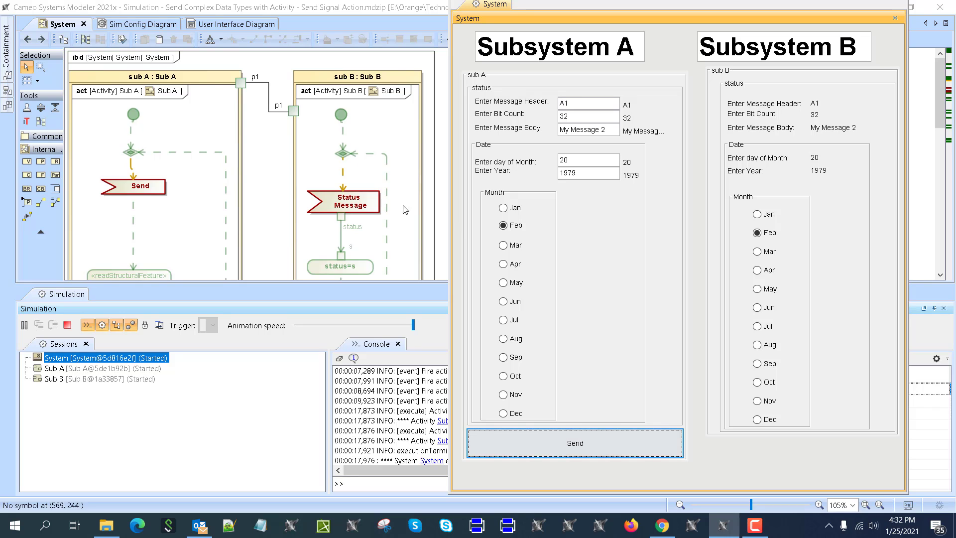
mouse_move(68, 325)
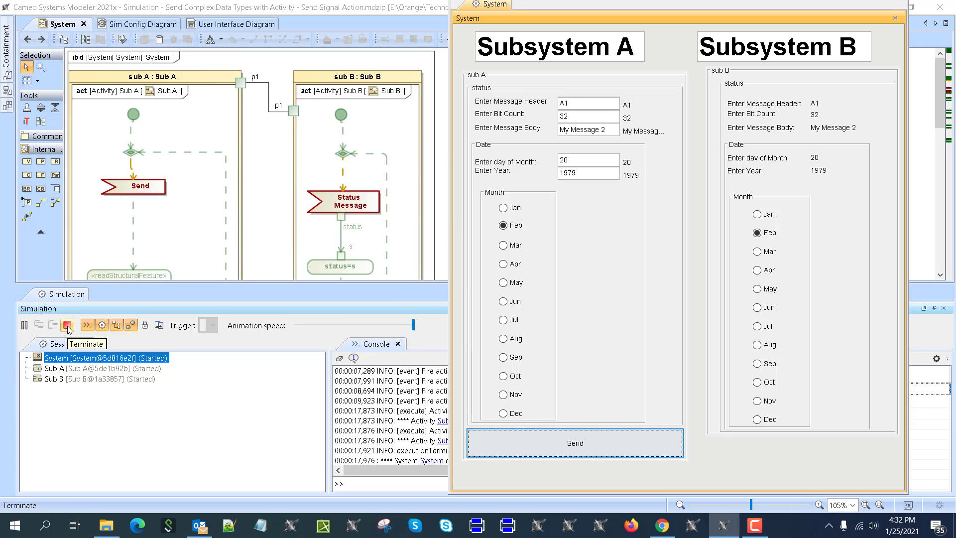